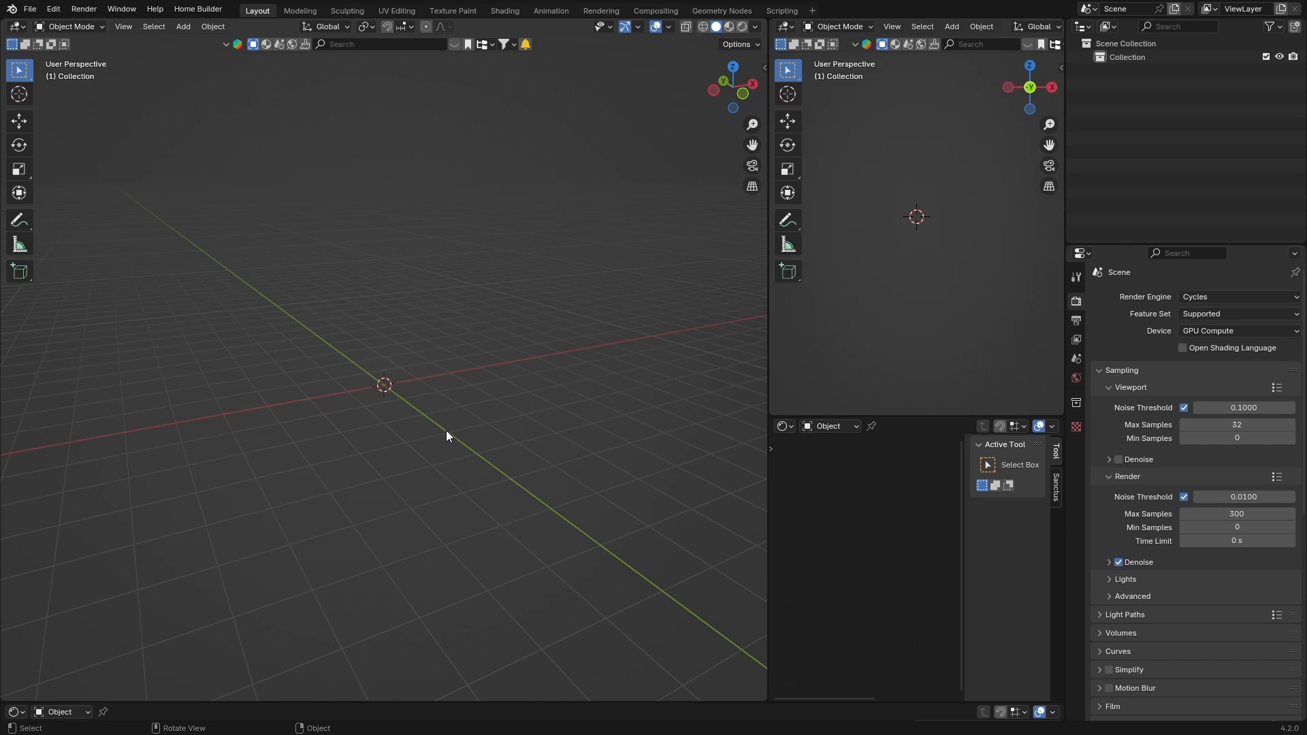
{"action": "mouse_move", "coordinate": [411, 447]}
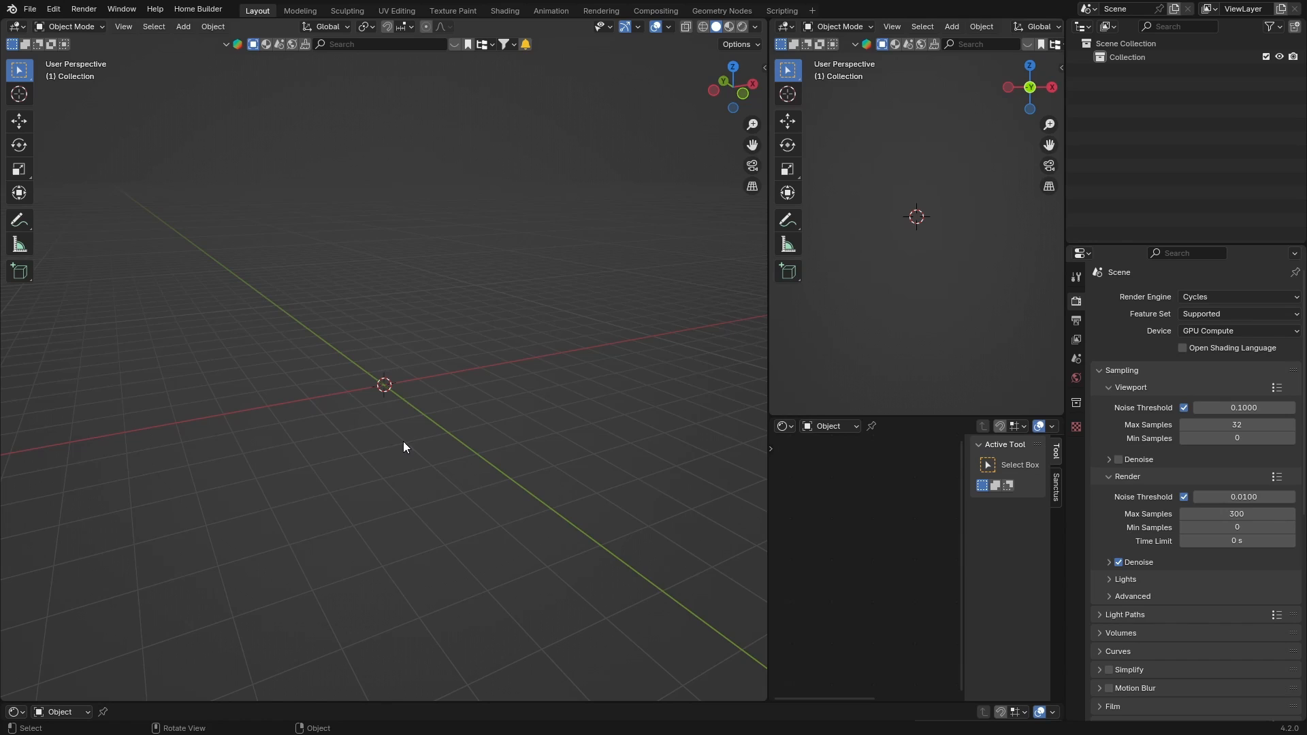
{"action": "mouse_move", "coordinate": [425, 396]}
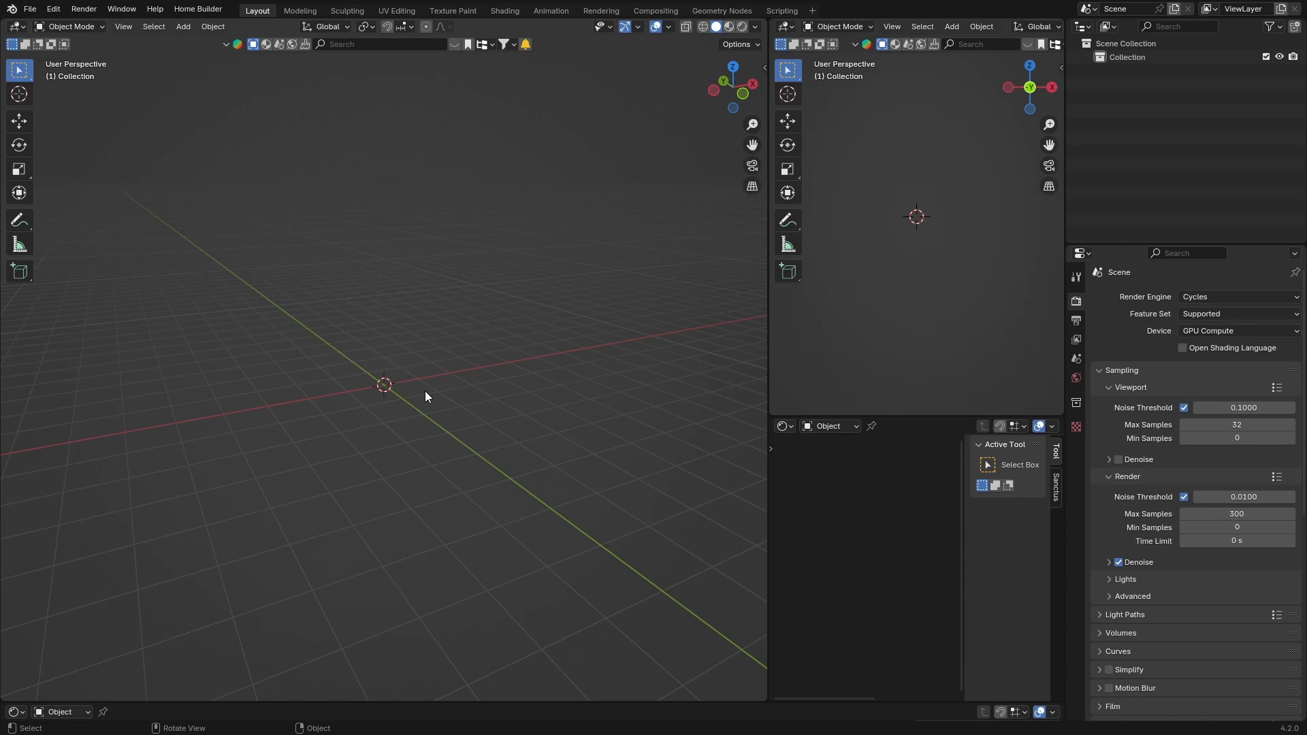
{"action": "mouse_move", "coordinate": [442, 363]}
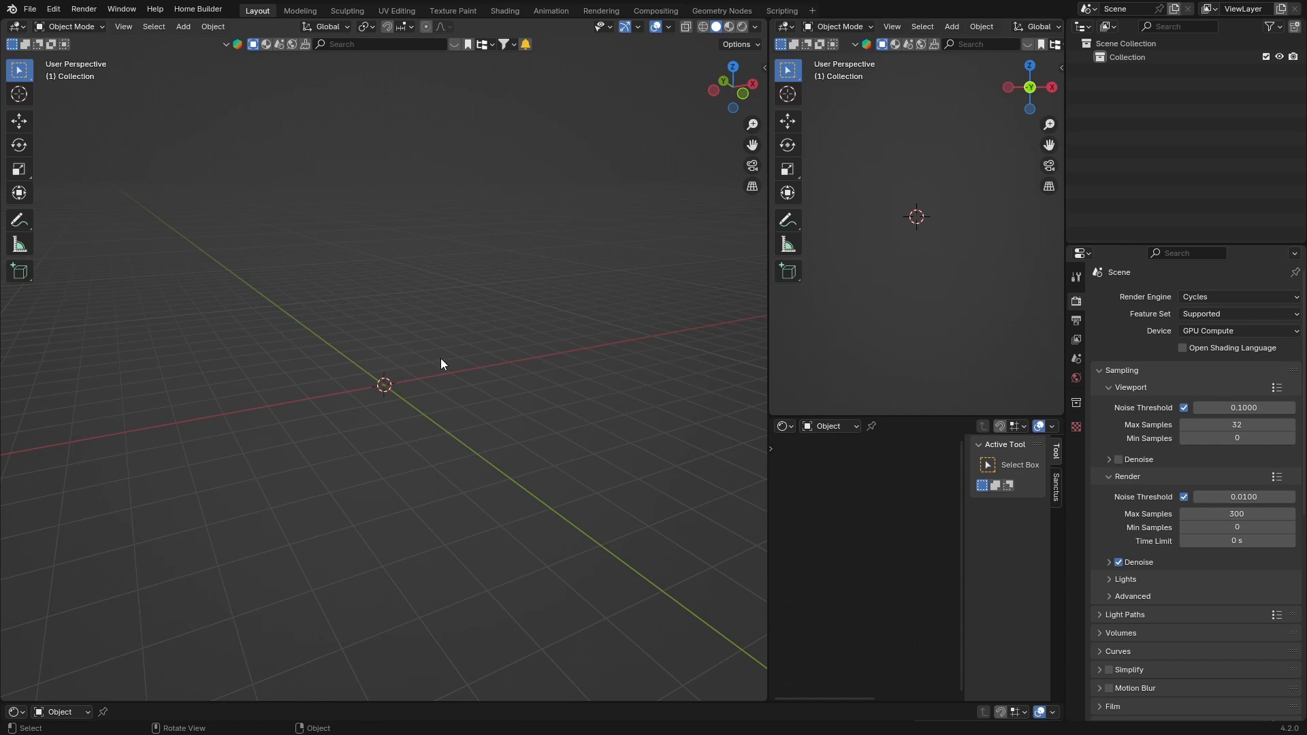
{"action": "mouse_move", "coordinate": [360, 280]}
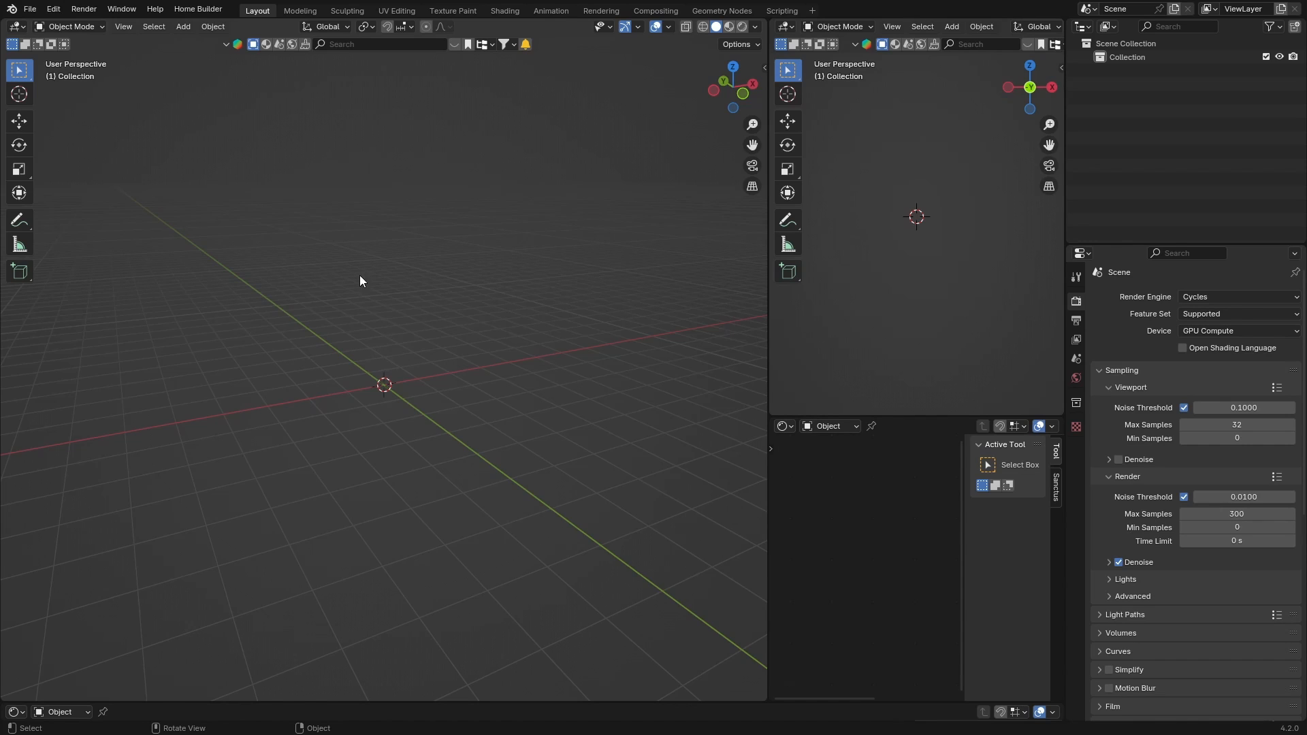
{"action": "mouse_move", "coordinate": [357, 411]}
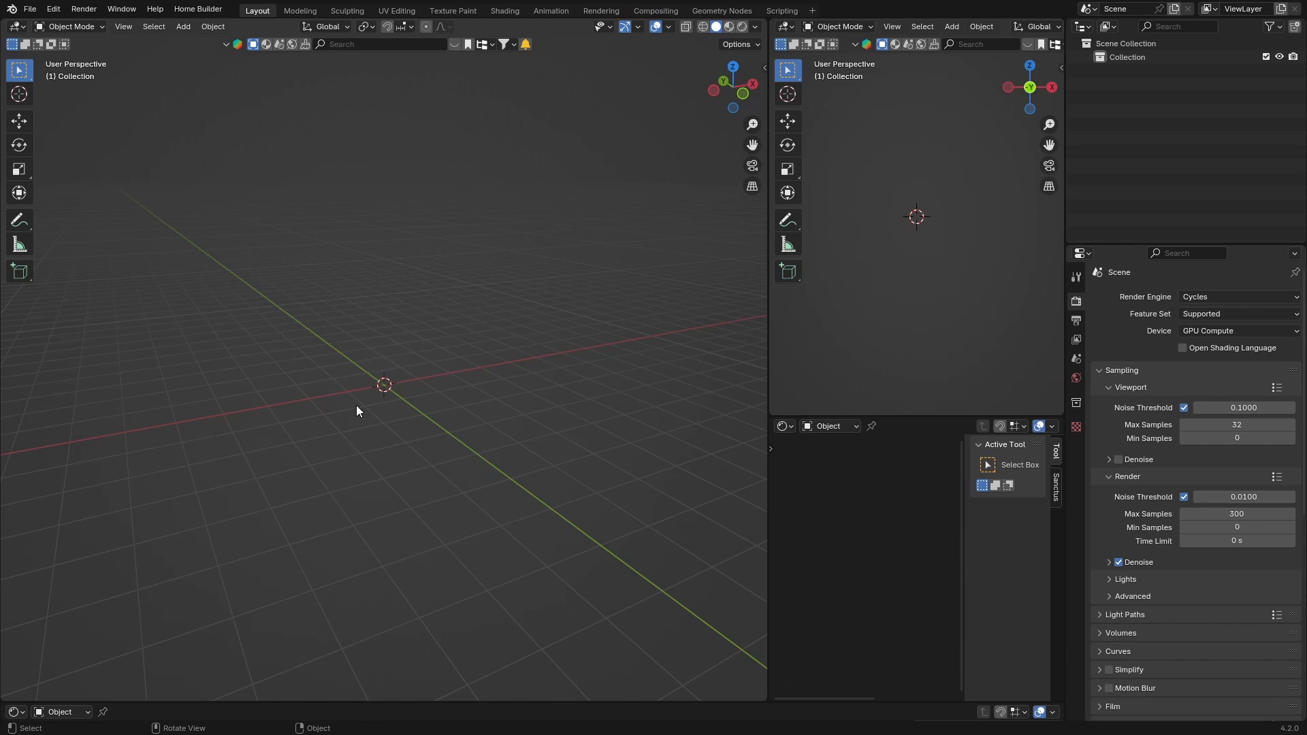
{"action": "mouse_move", "coordinate": [381, 350]}
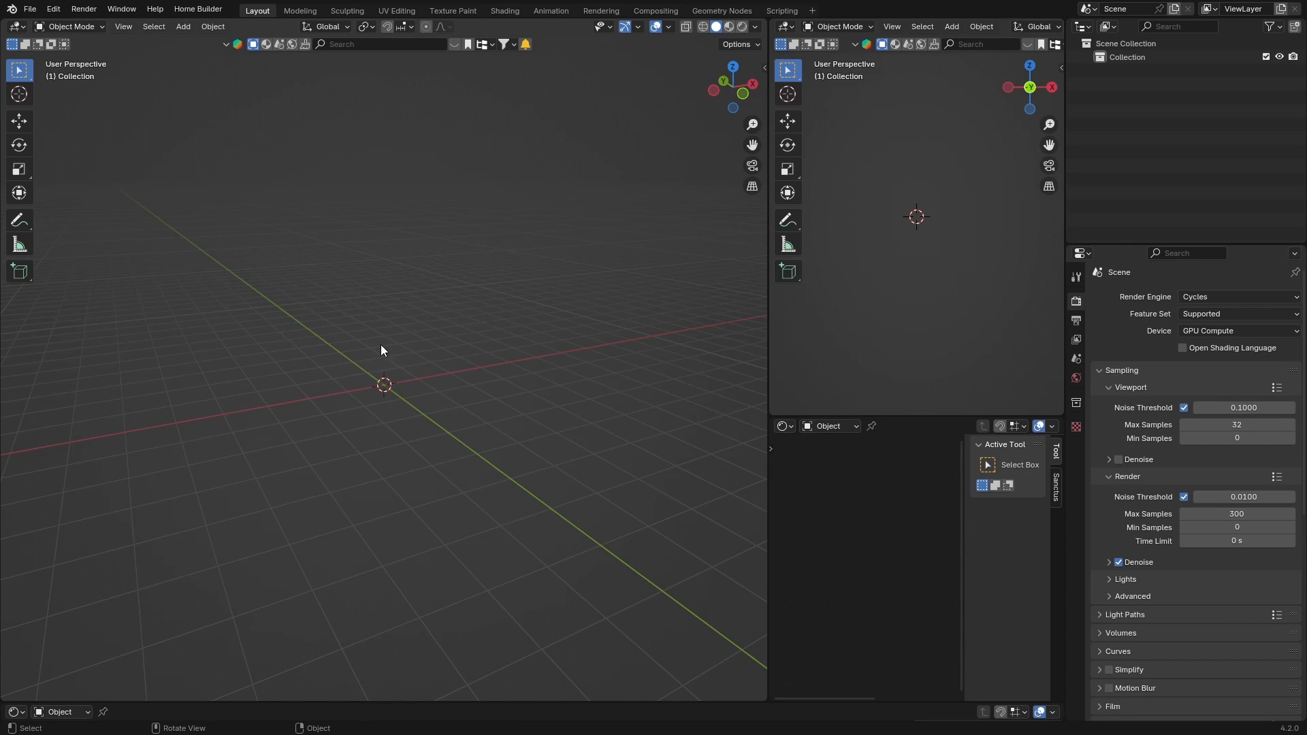
{"action": "mouse_move", "coordinate": [394, 278]}
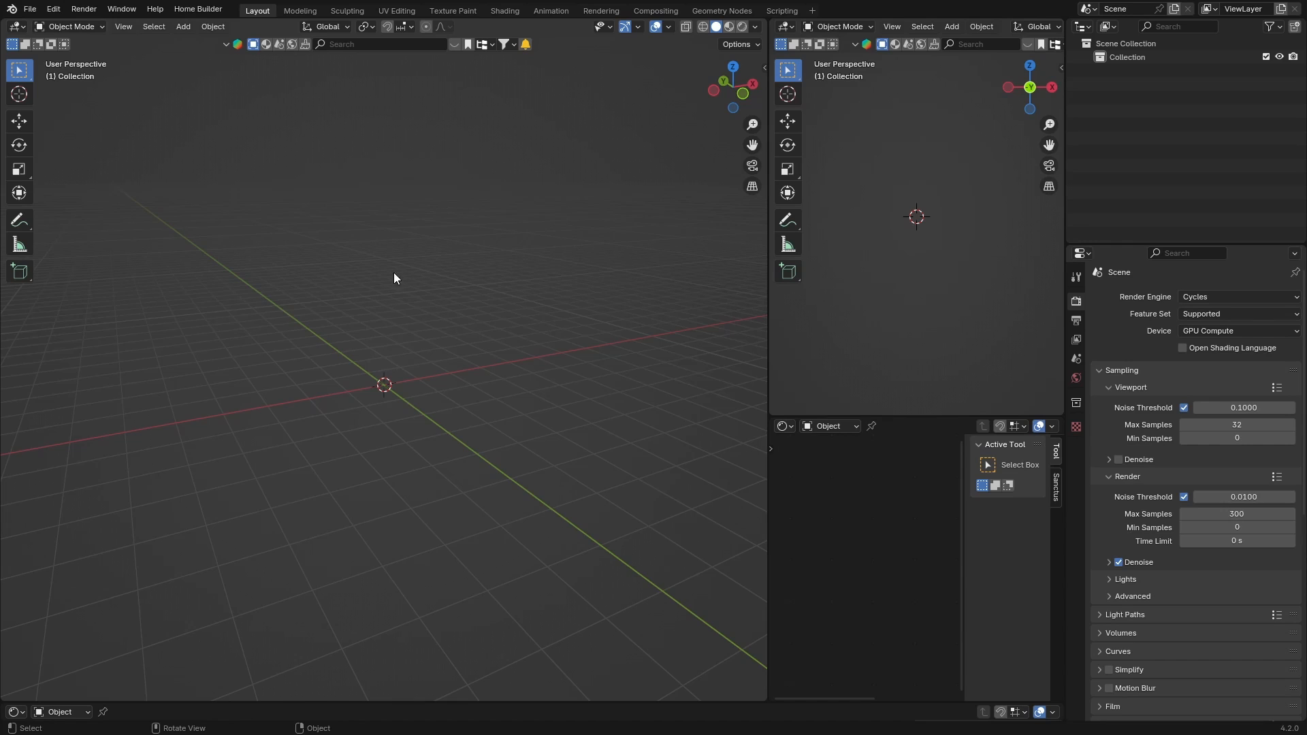
{"action": "mouse_move", "coordinate": [390, 140]}
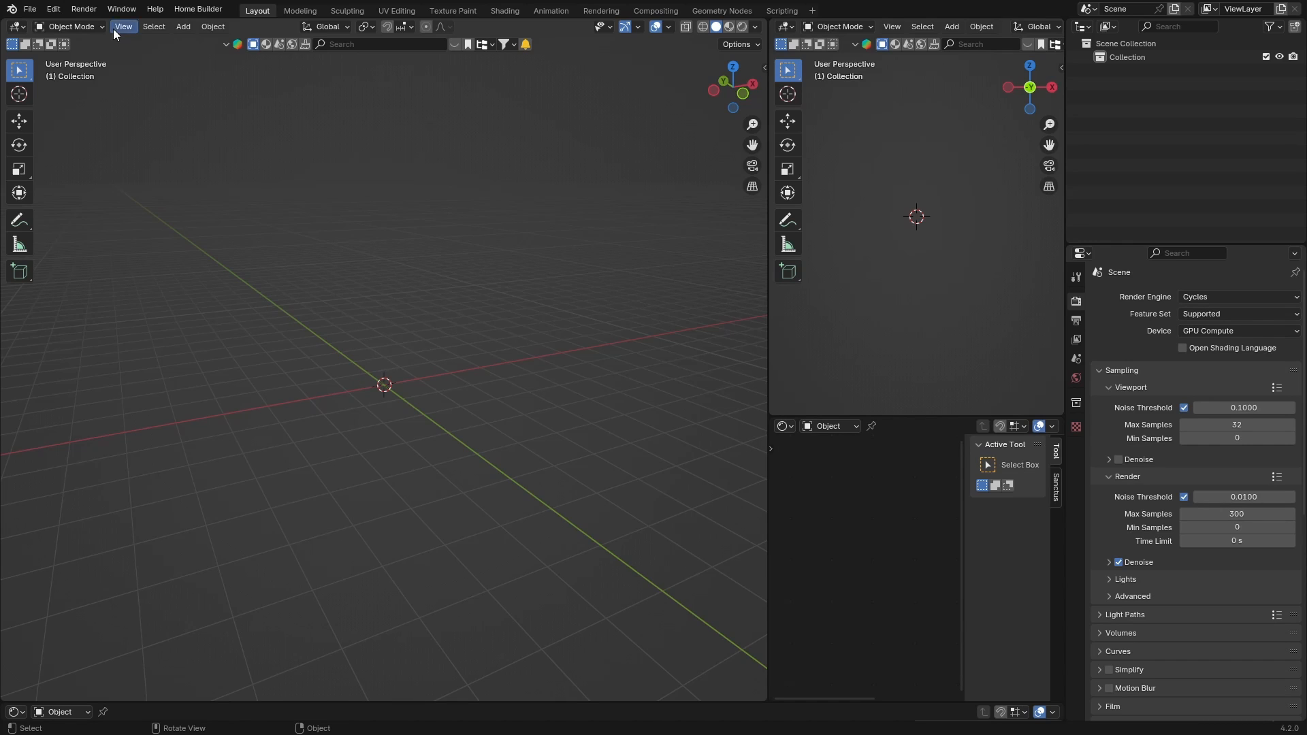
{"action": "mouse_move", "coordinate": [679, 71]}
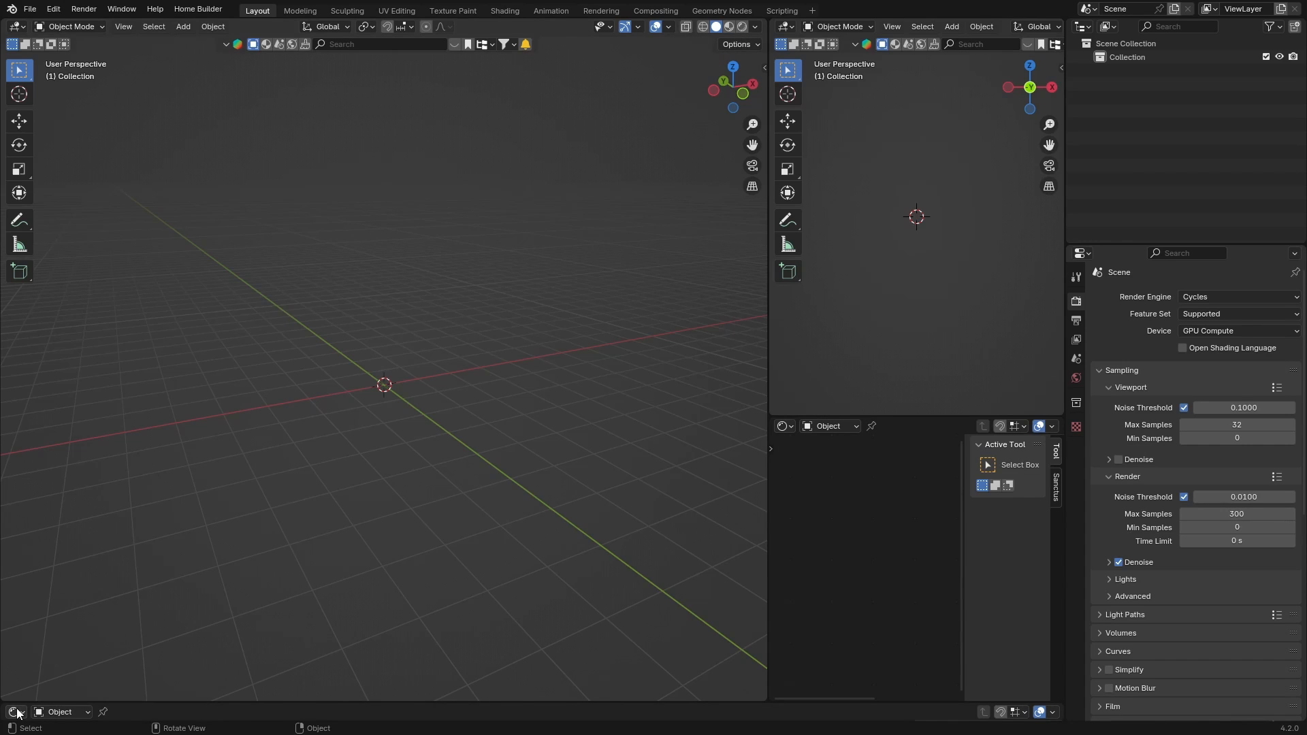
{"action": "mouse_move", "coordinate": [259, 394]}
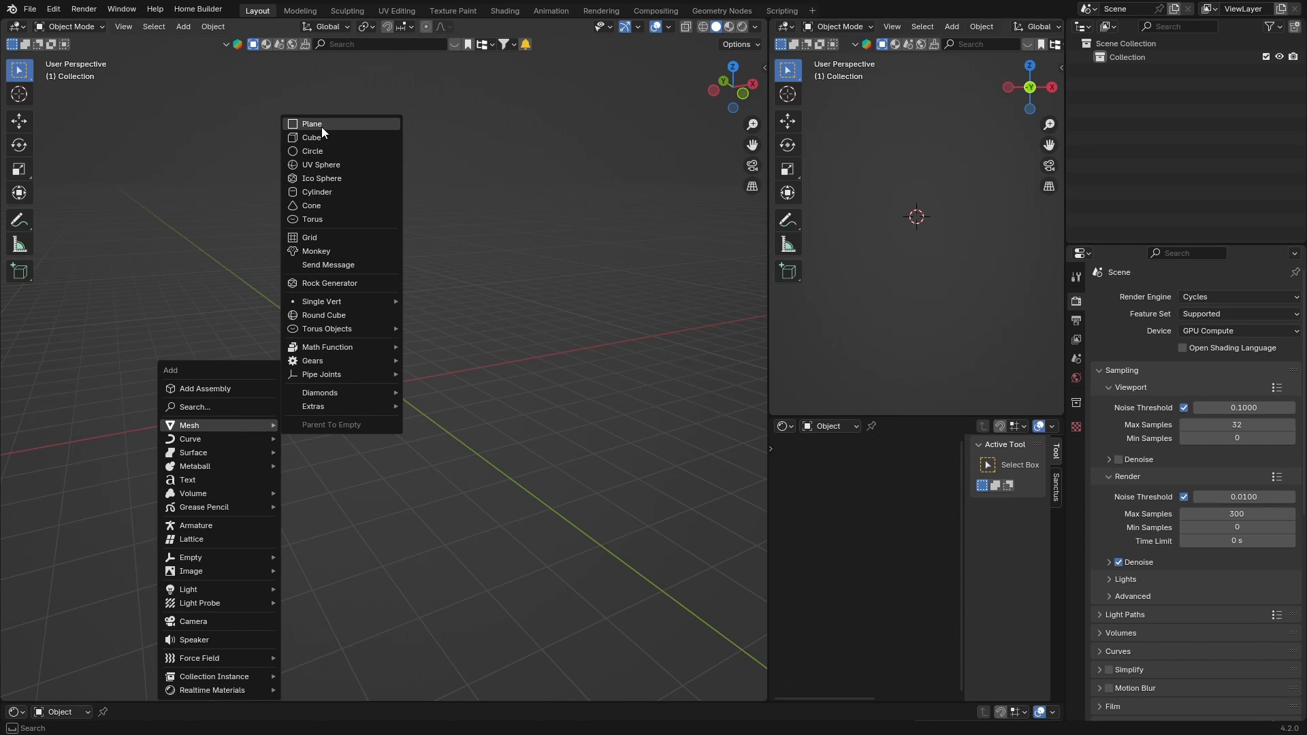
Add a plane mesh and scale it up to cover the ground.
{"action": "left_click", "coordinate": [312, 123]}
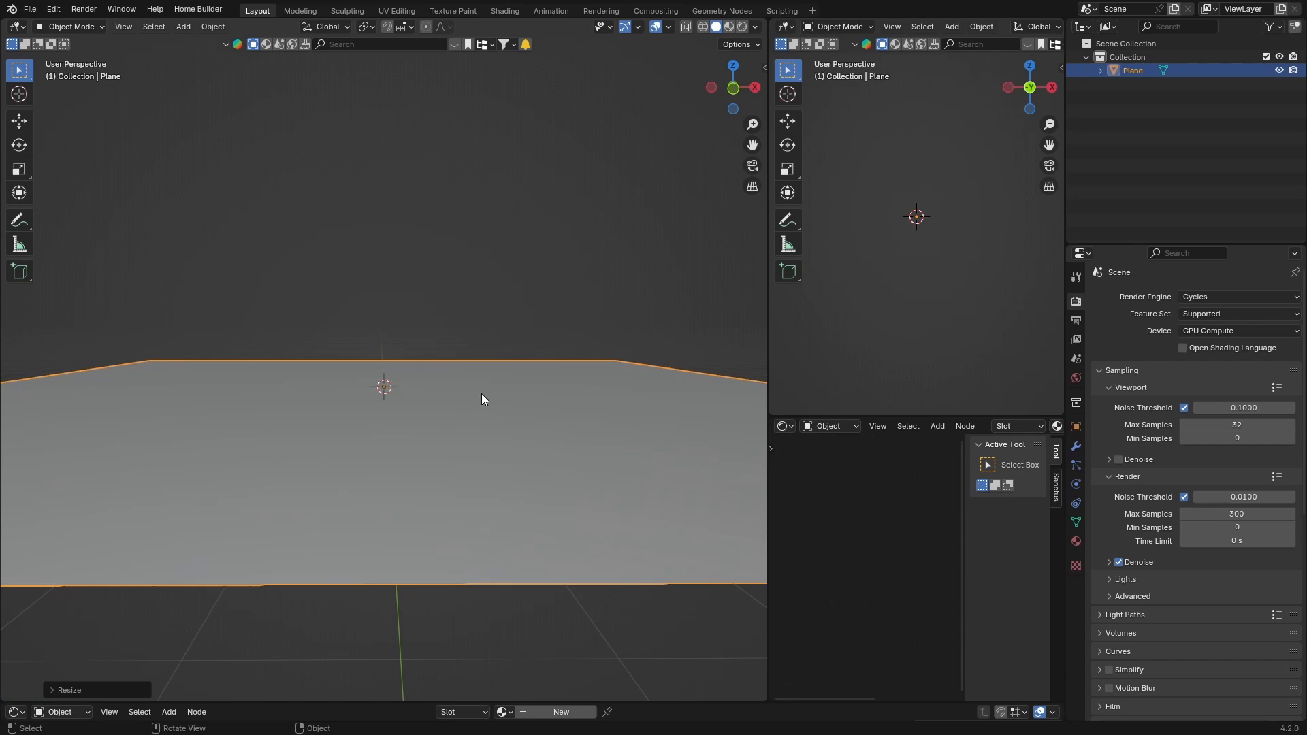
{"action": "mouse_move", "coordinate": [745, 91]}
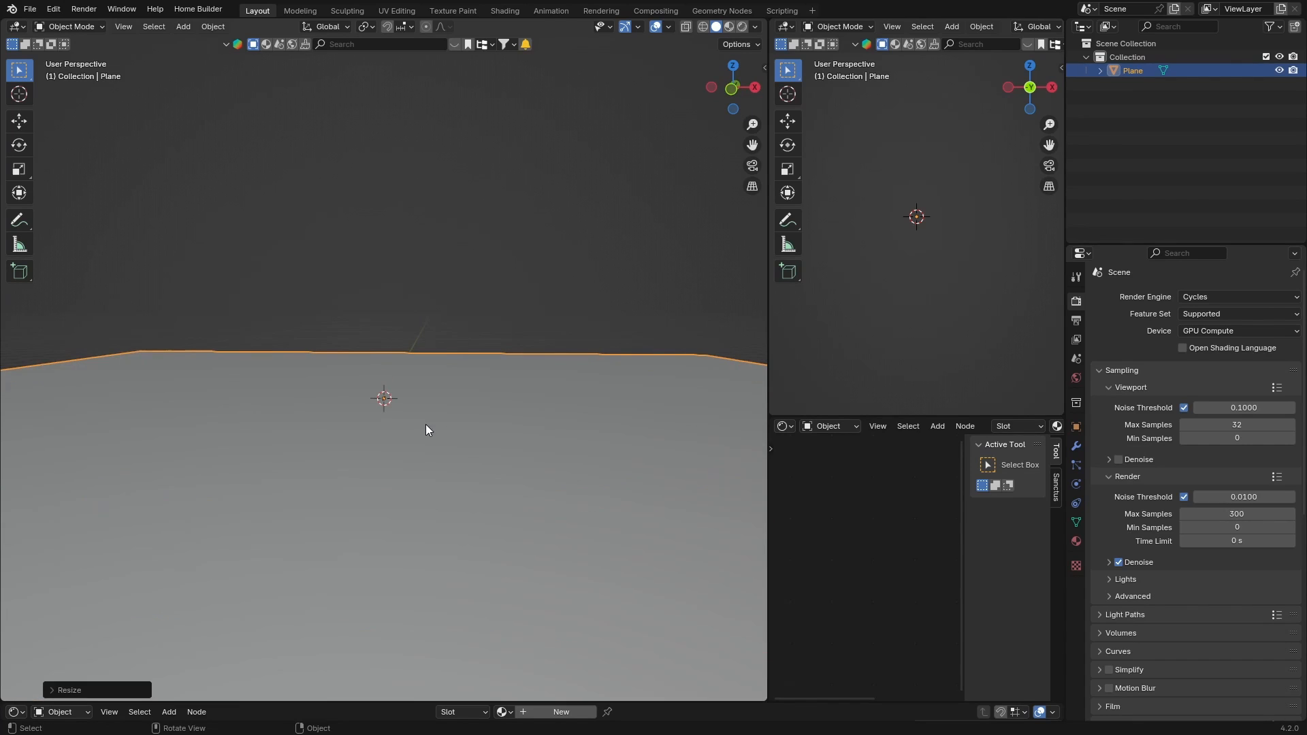
Drive the world Surface colour with an Environment Texture and preview in Rendered shading.
{"action": "left_click", "coordinate": [1075, 382]}
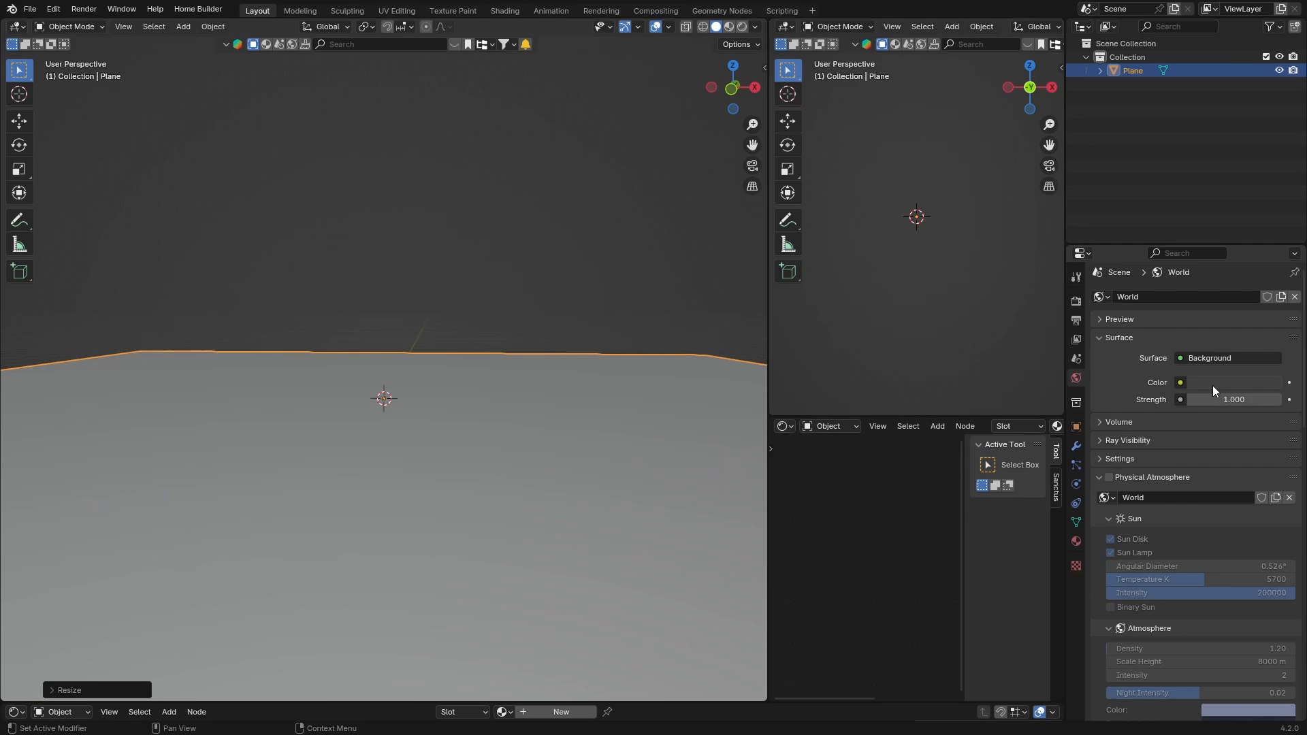
{"action": "left_click", "coordinate": [1179, 382]}
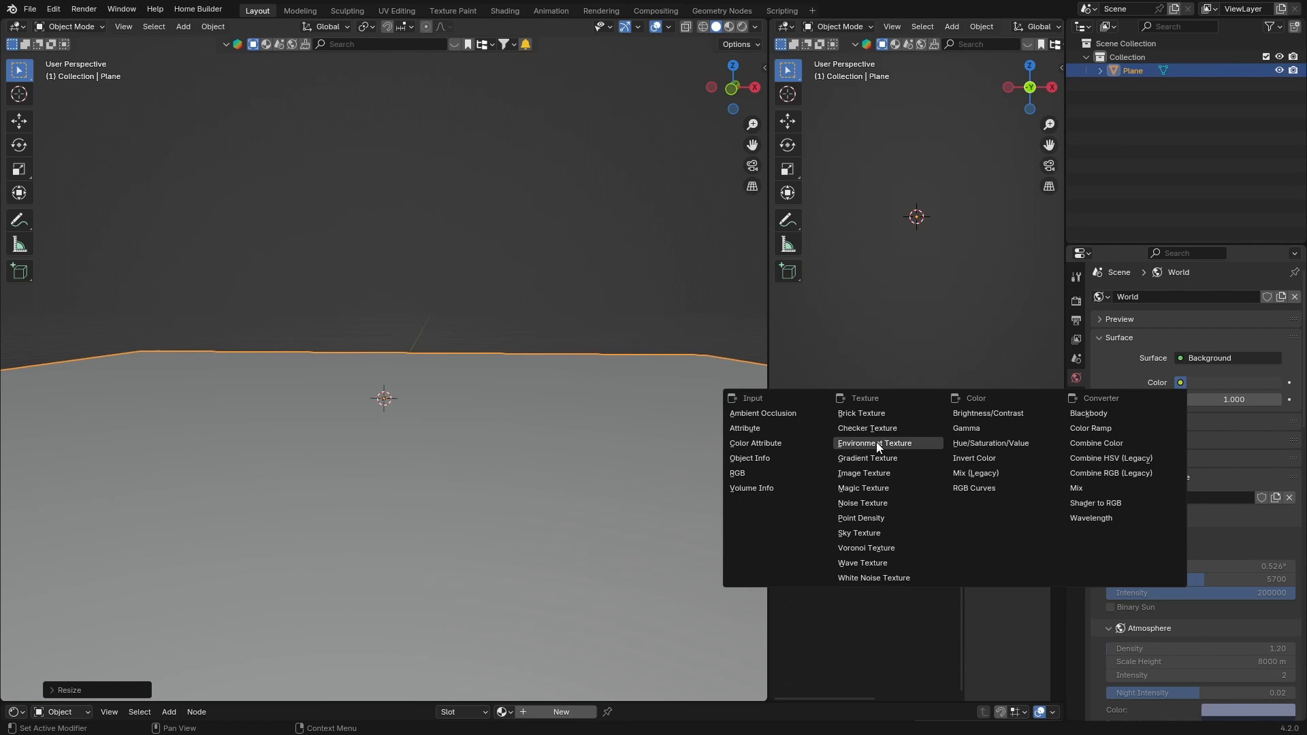
{"action": "left_click", "coordinate": [873, 443]}
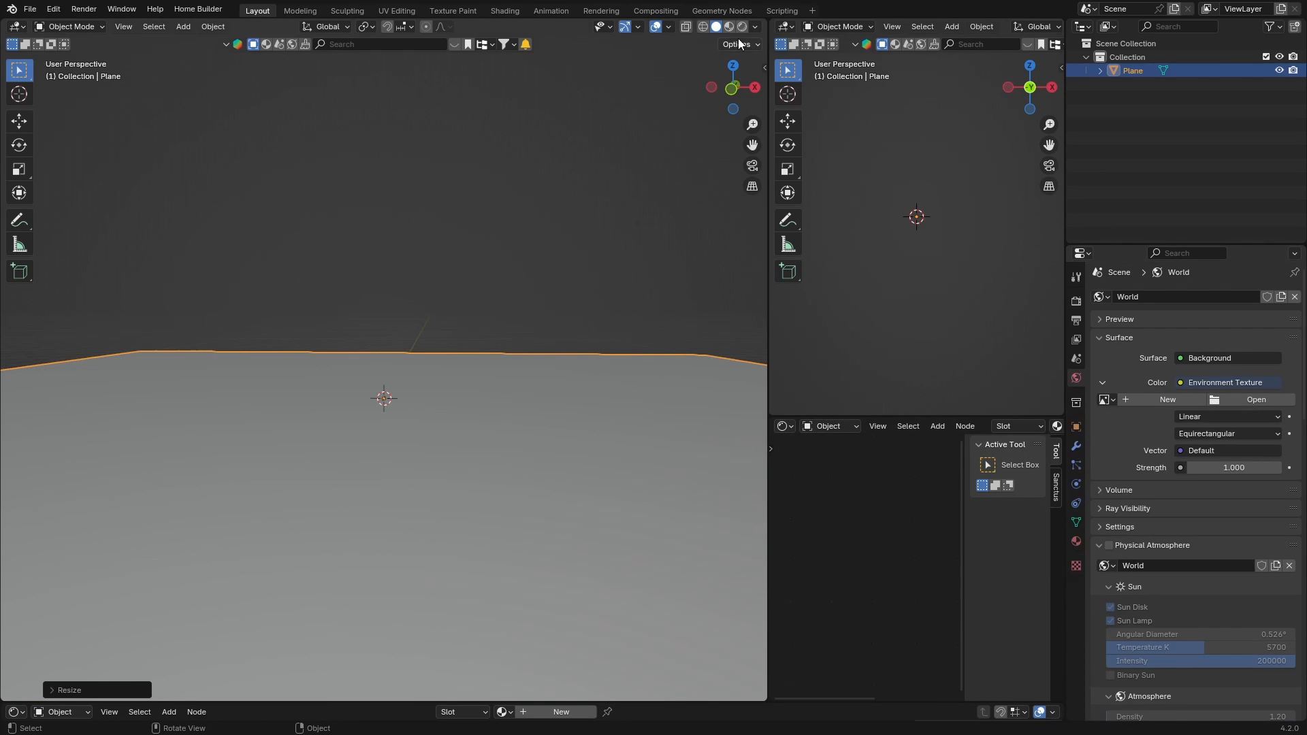
{"action": "left_click", "coordinate": [728, 26]}
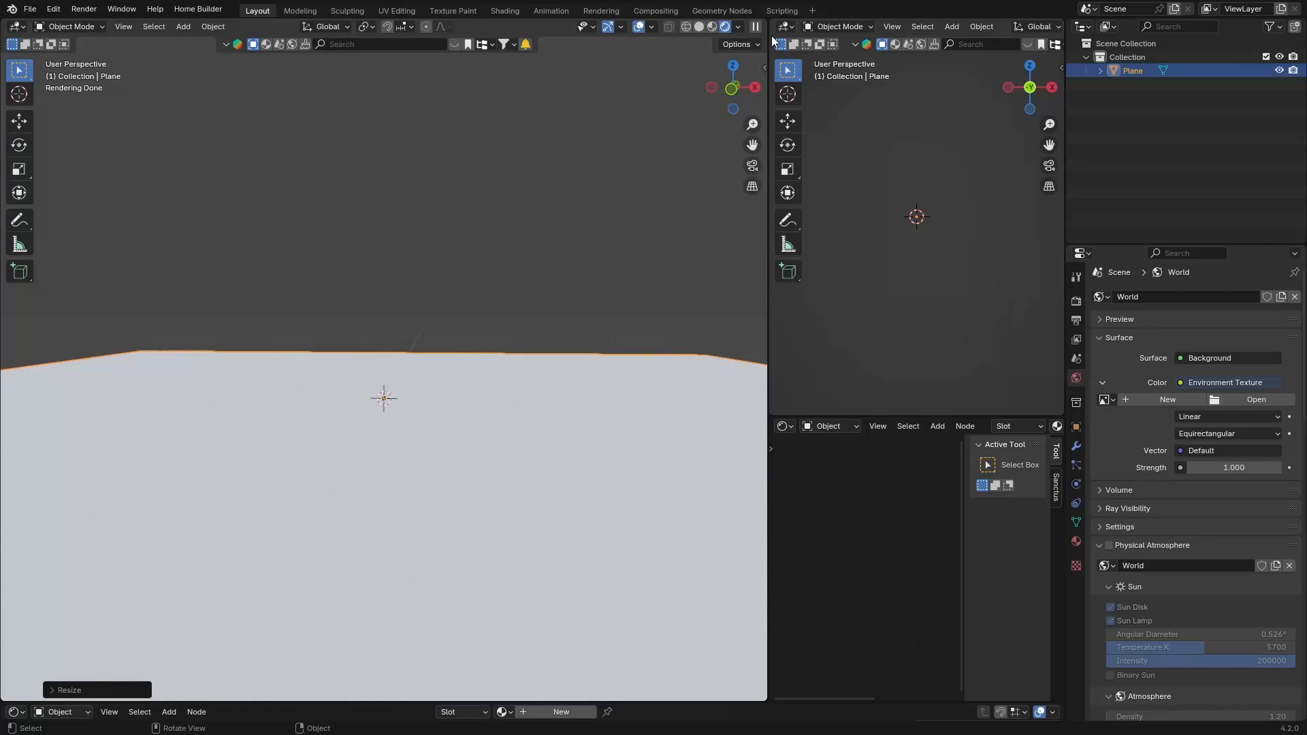
{"action": "left_click", "coordinate": [736, 28]}
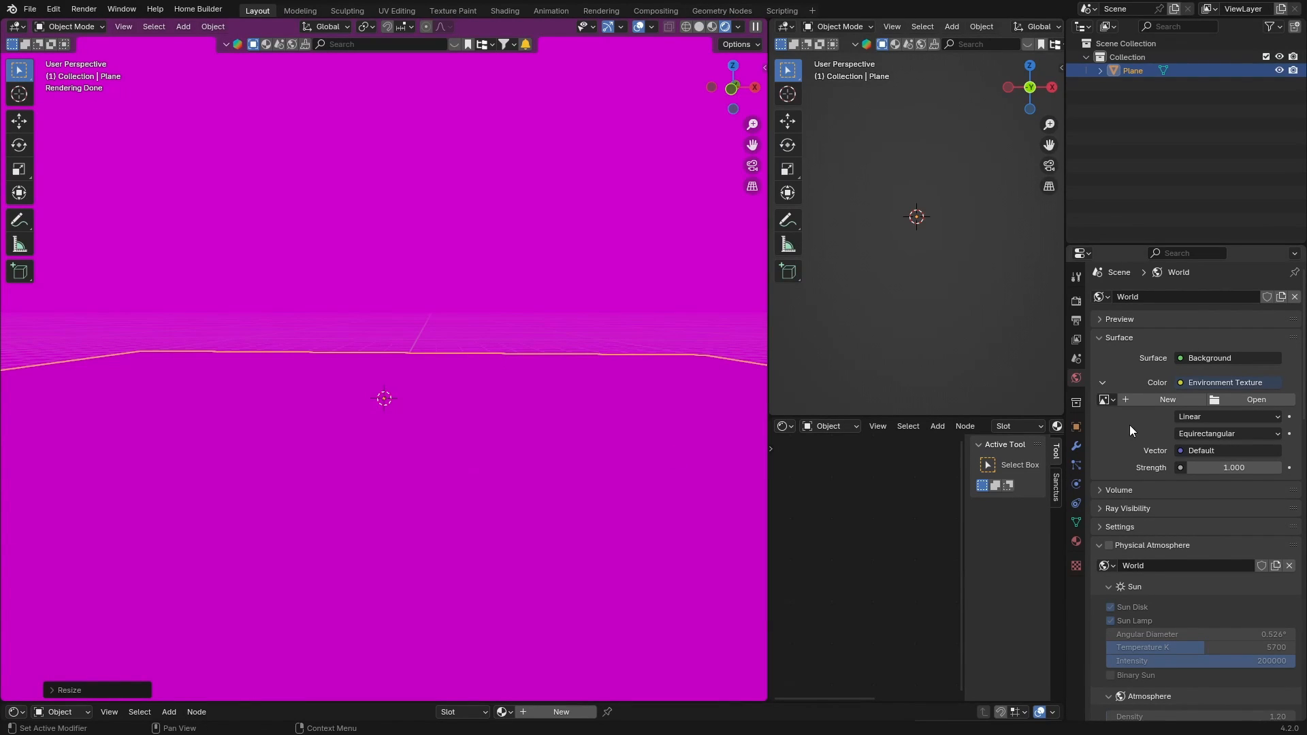
{"action": "mouse_move", "coordinate": [1153, 452]}
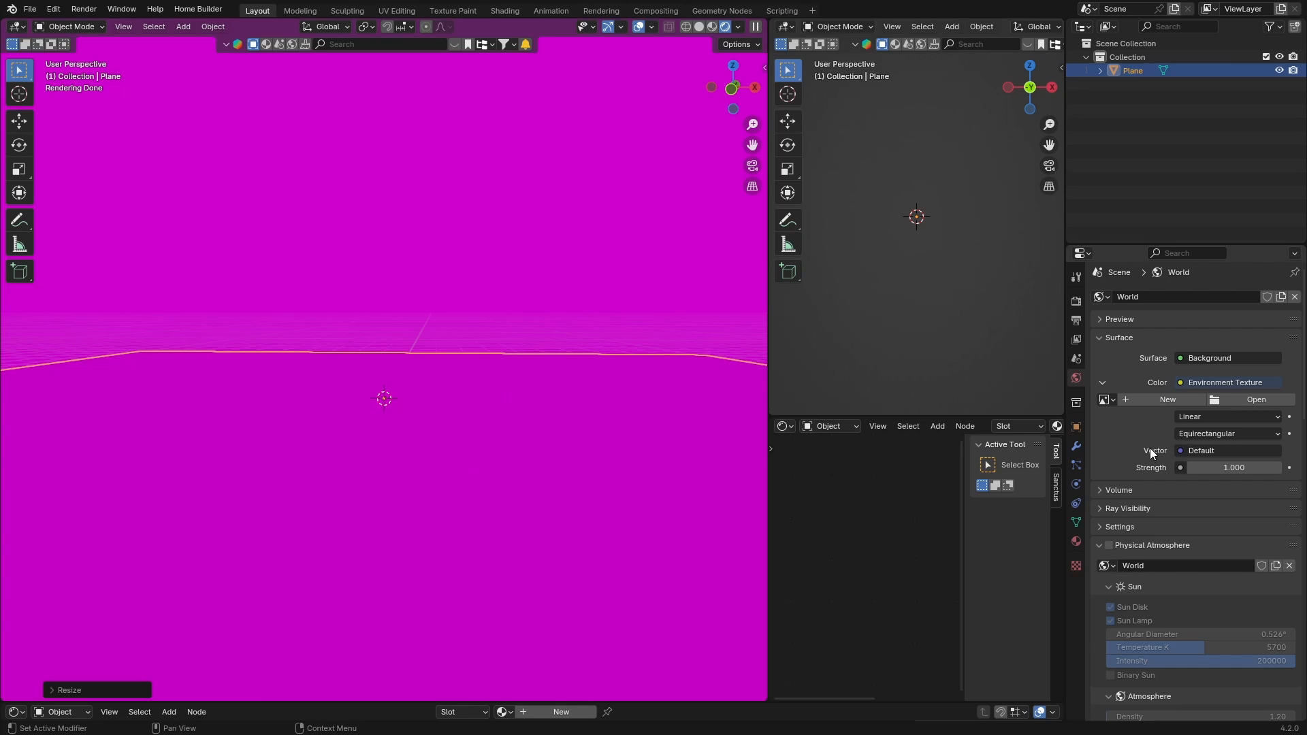
Load the kloofendal puresky .exr cloudy-sky HDRI as the environment image.
{"action": "left_click", "coordinate": [1257, 399]}
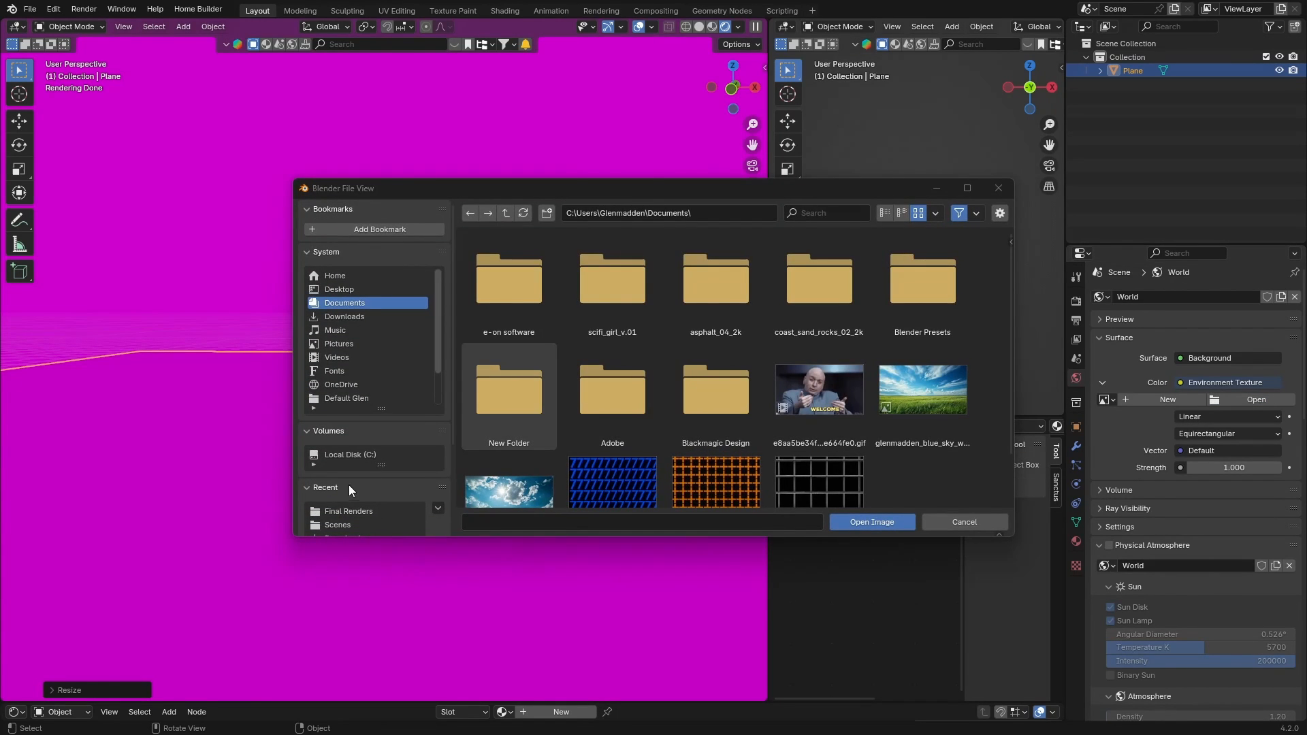
{"action": "left_click", "coordinate": [872, 522]}
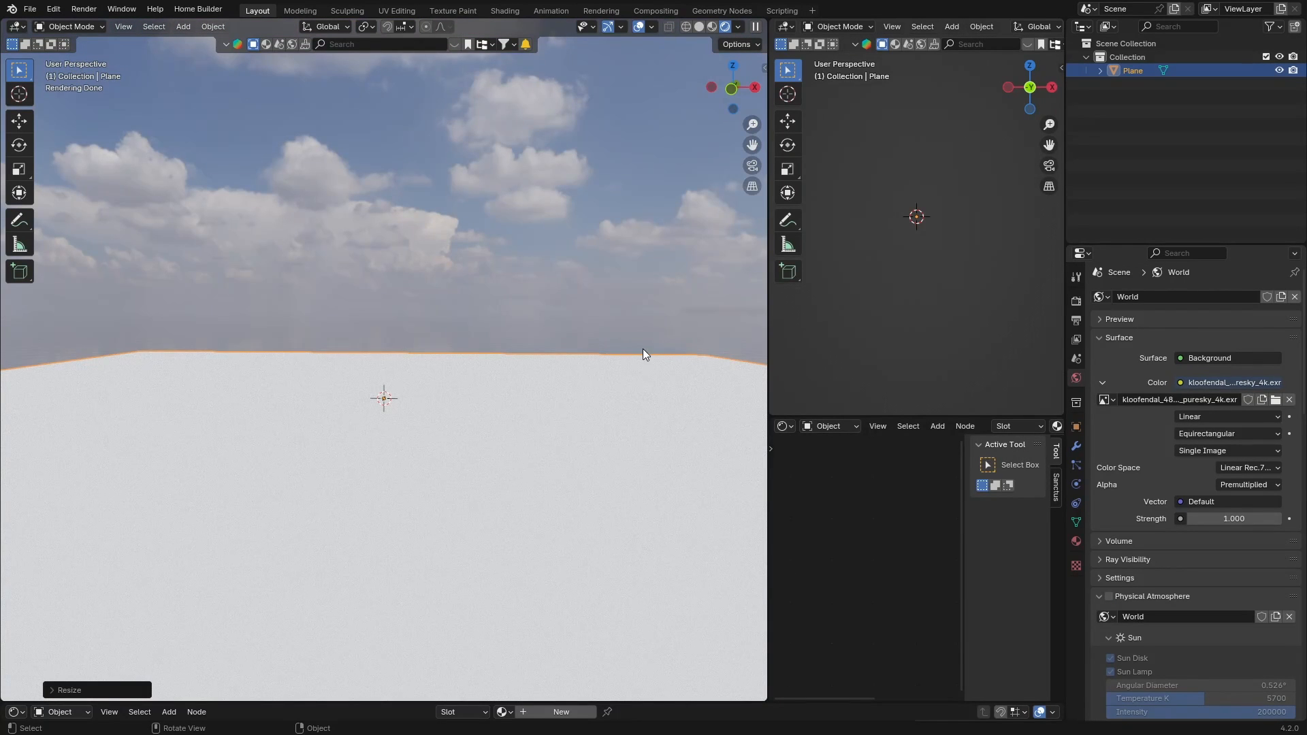
{"action": "mouse_move", "coordinate": [569, 72]}
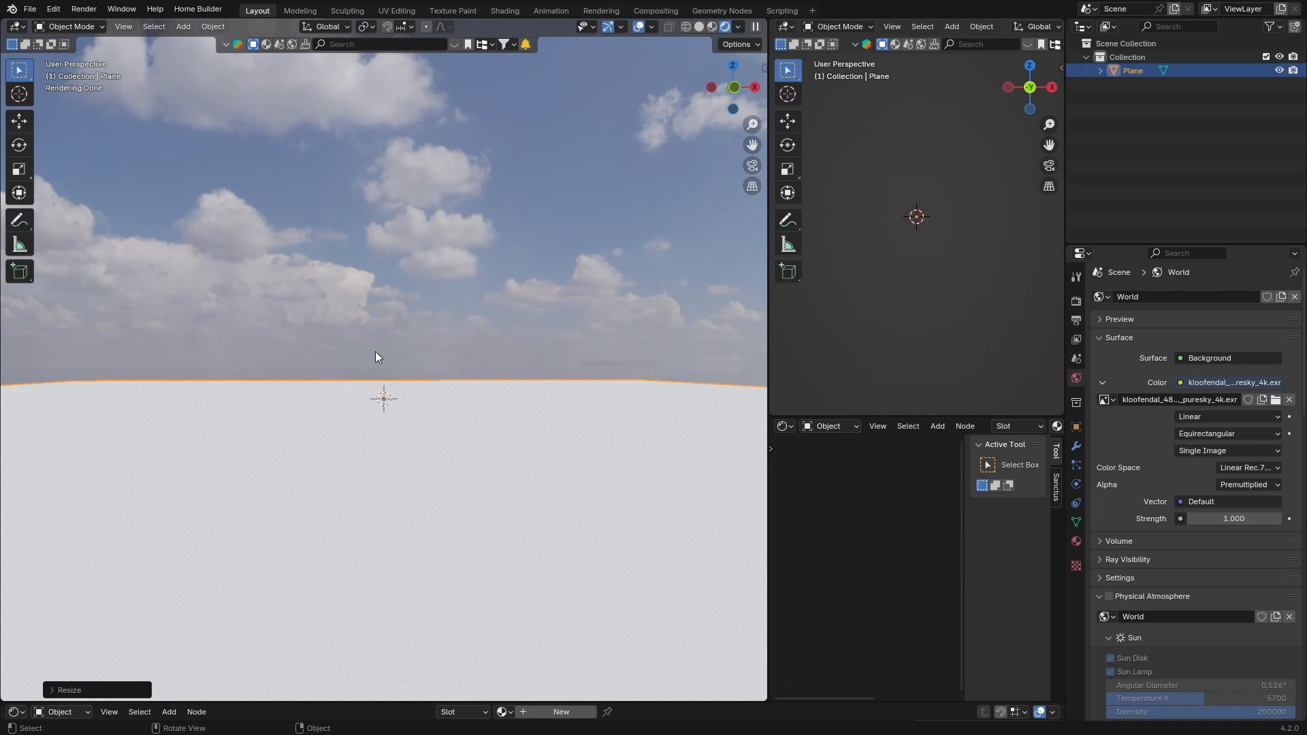
{"action": "mouse_move", "coordinate": [396, 11]}
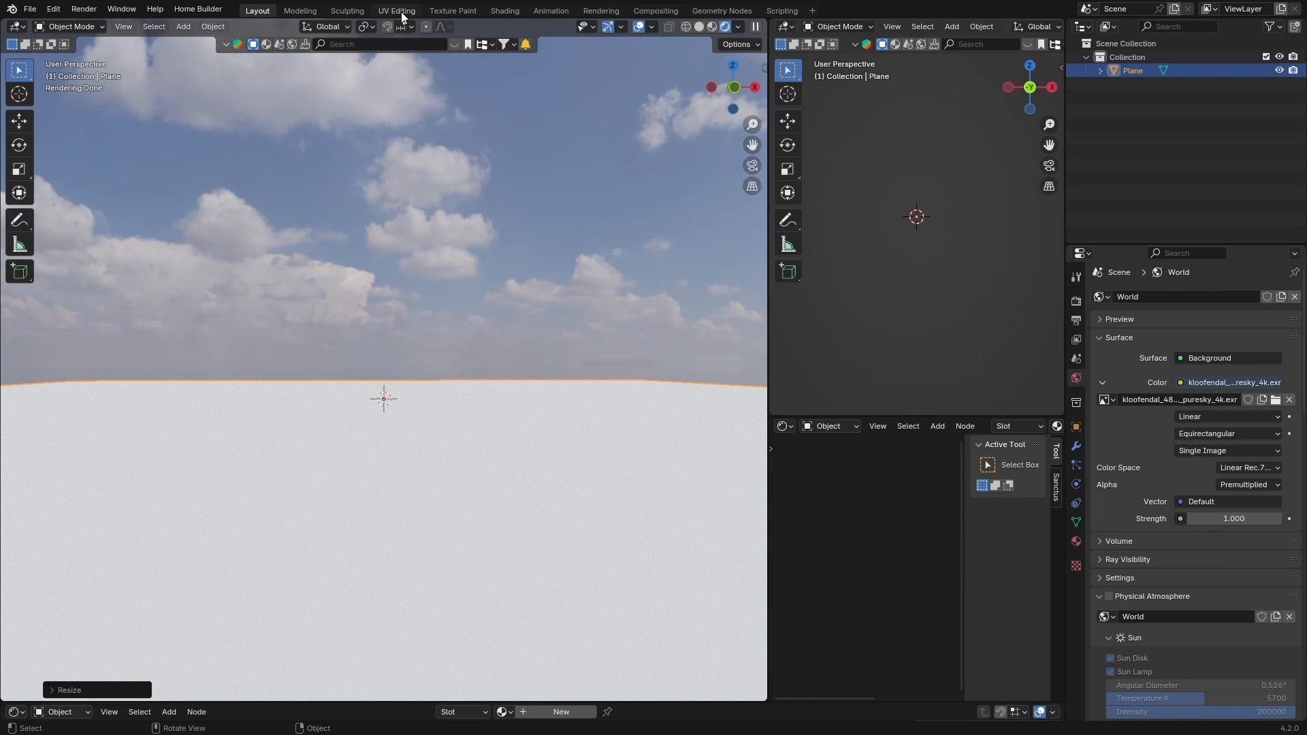
{"action": "mouse_move", "coordinate": [491, 142]}
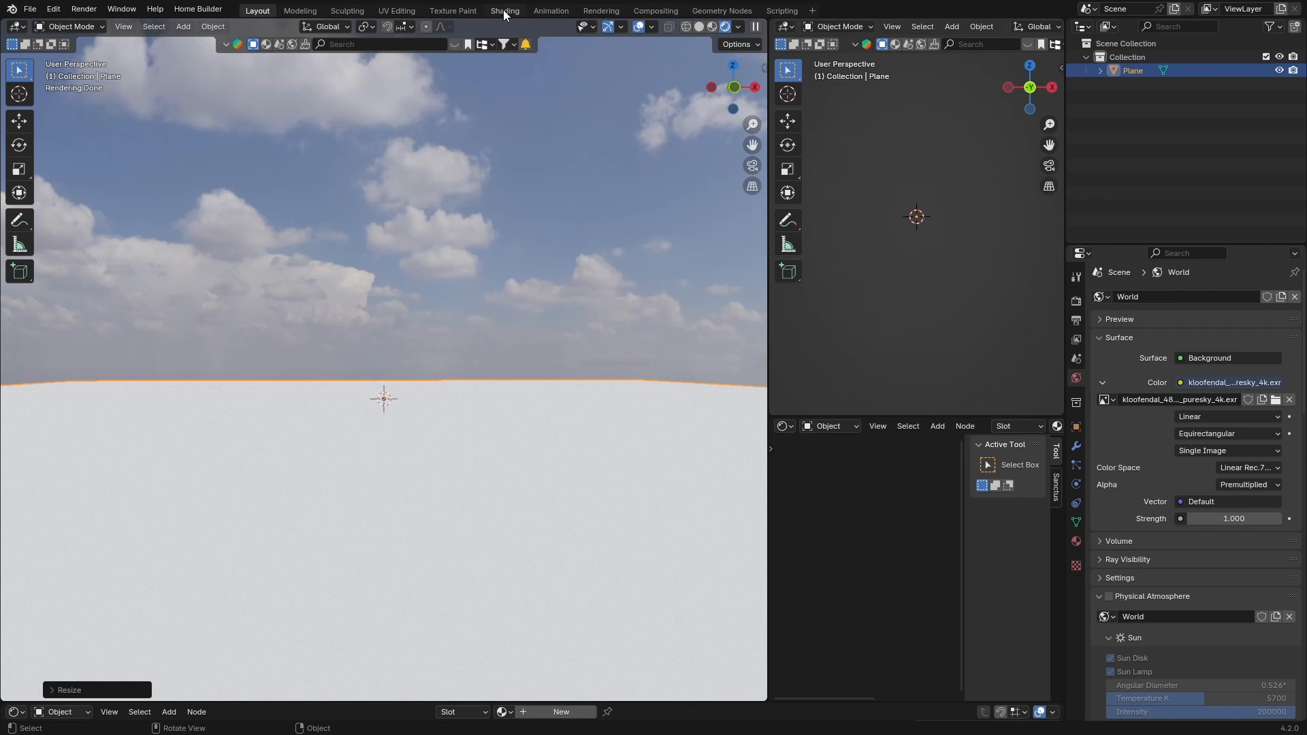
Show the World node tree in Shading and select the sky Environment Texture node for mapping.
{"action": "left_click", "coordinate": [504, 9]}
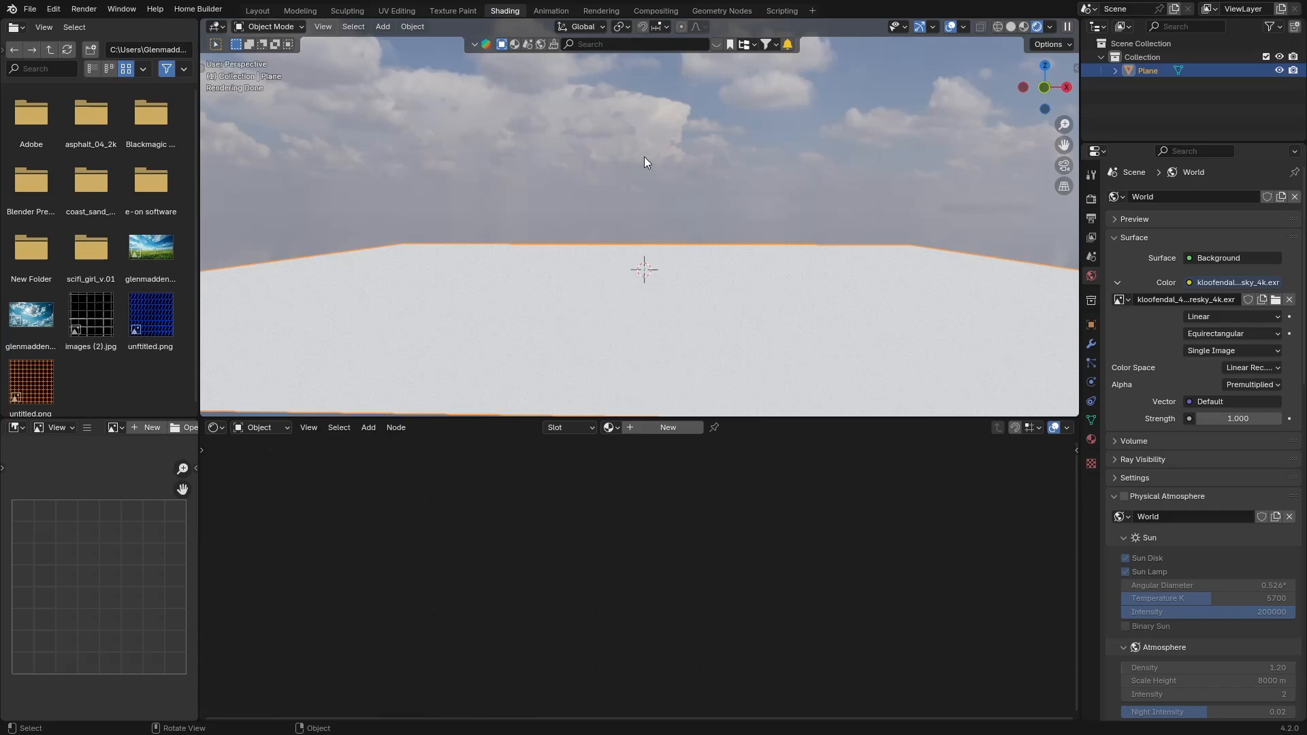
{"action": "left_click", "coordinate": [261, 426]}
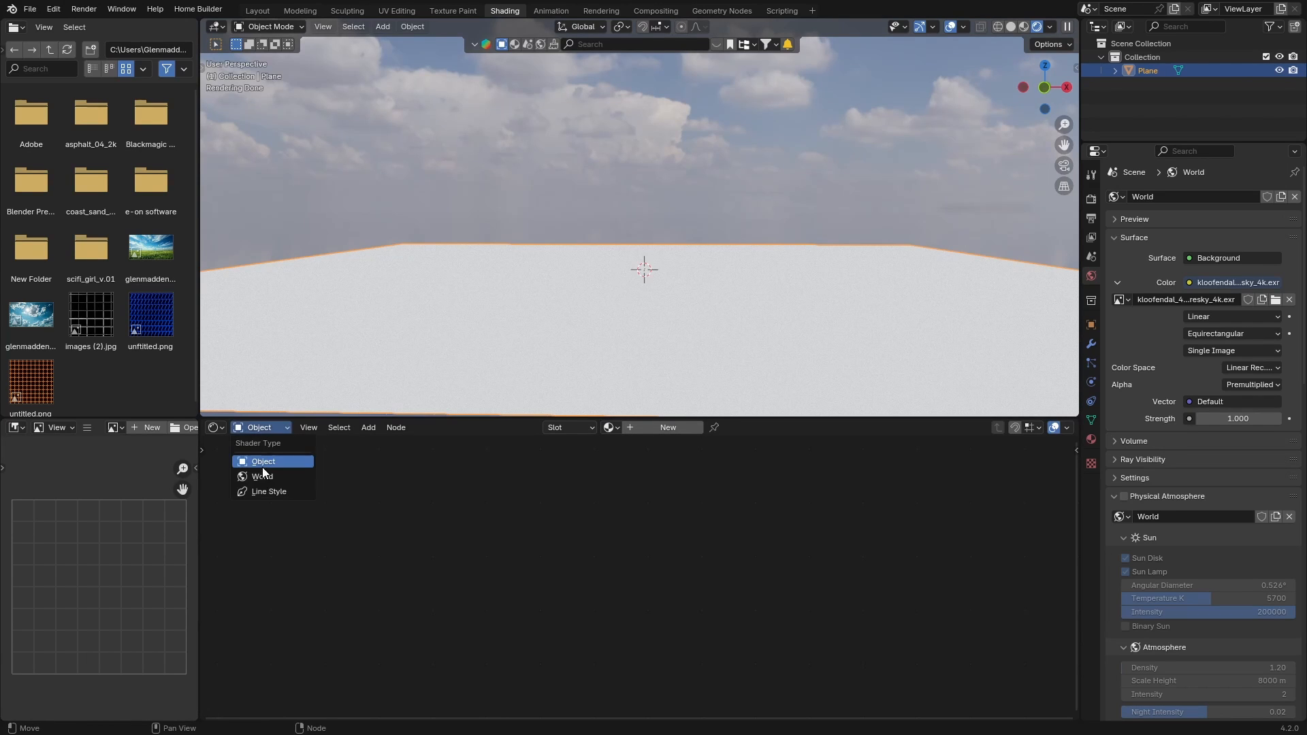
{"action": "left_click", "coordinate": [261, 476]}
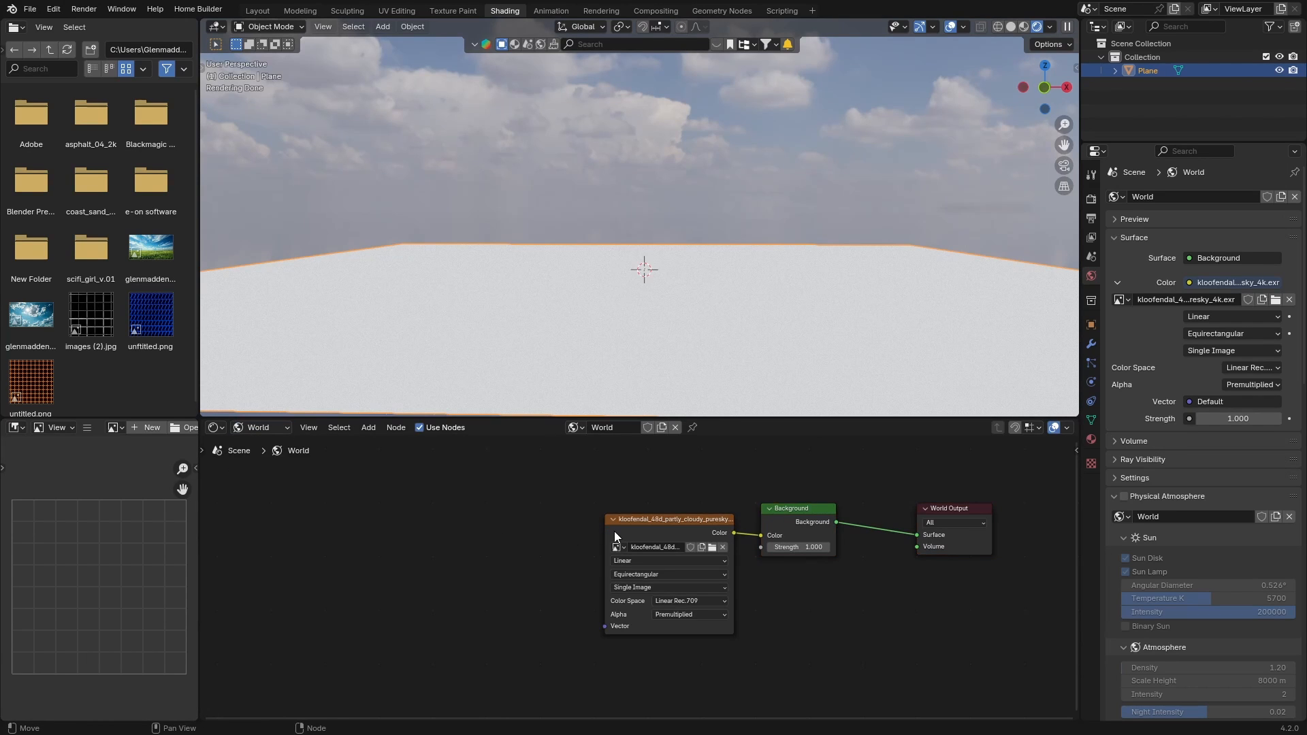
{"action": "left_click", "coordinate": [675, 559]}
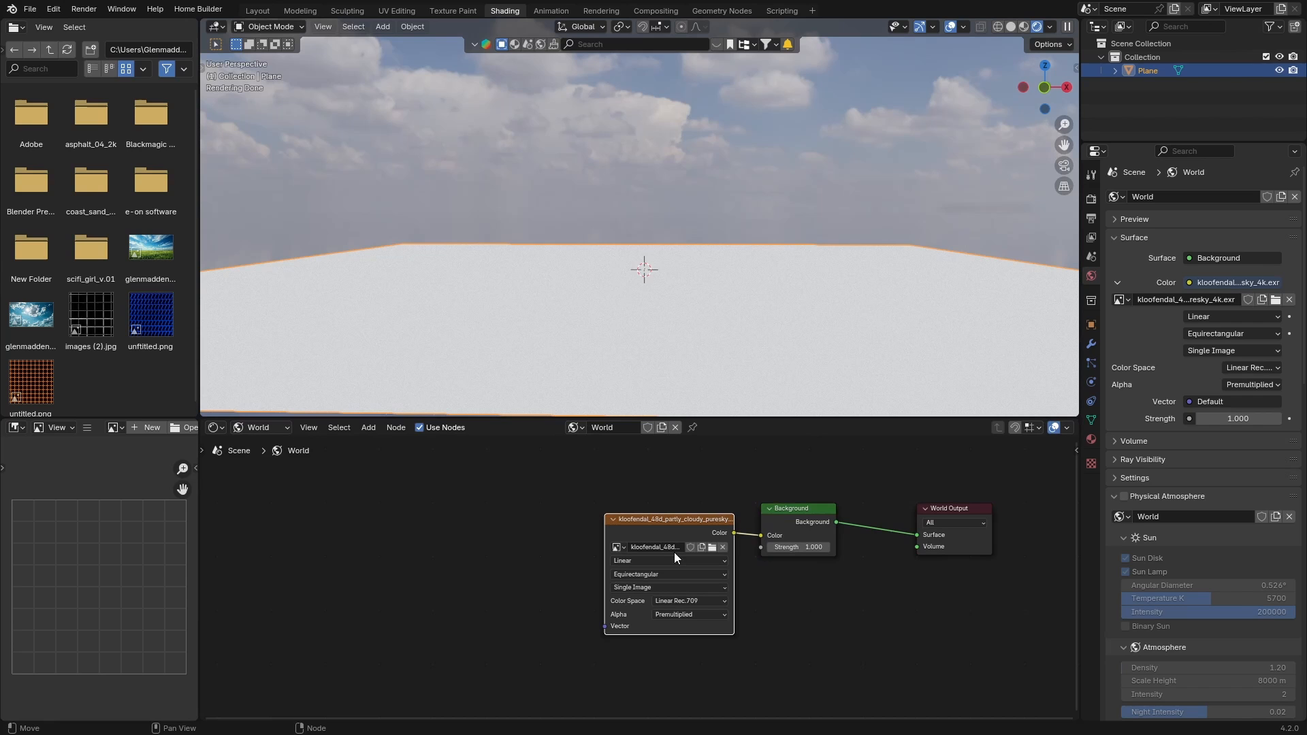
{"action": "mouse_move", "coordinate": [592, 504]}
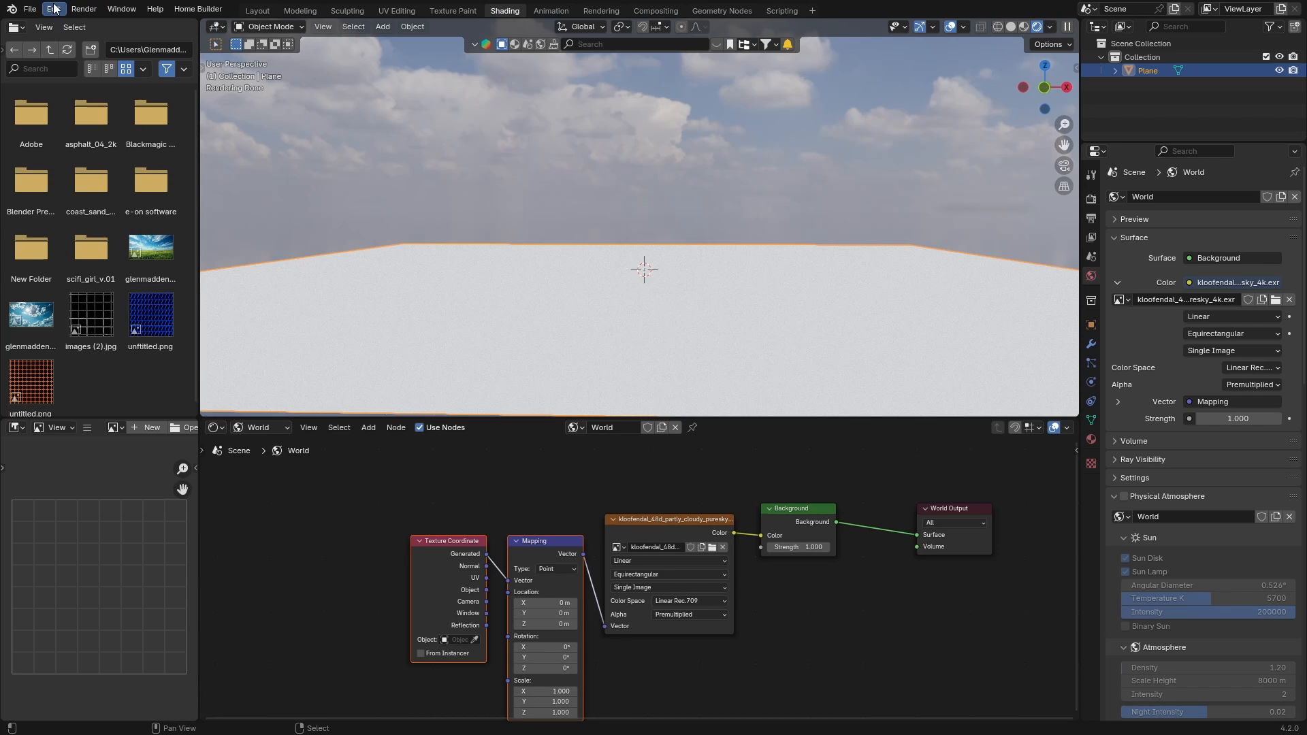
Search Get Extensions for 'node' in Preferences, then return to the installed add-ons list.
{"action": "left_click", "coordinate": [53, 8]}
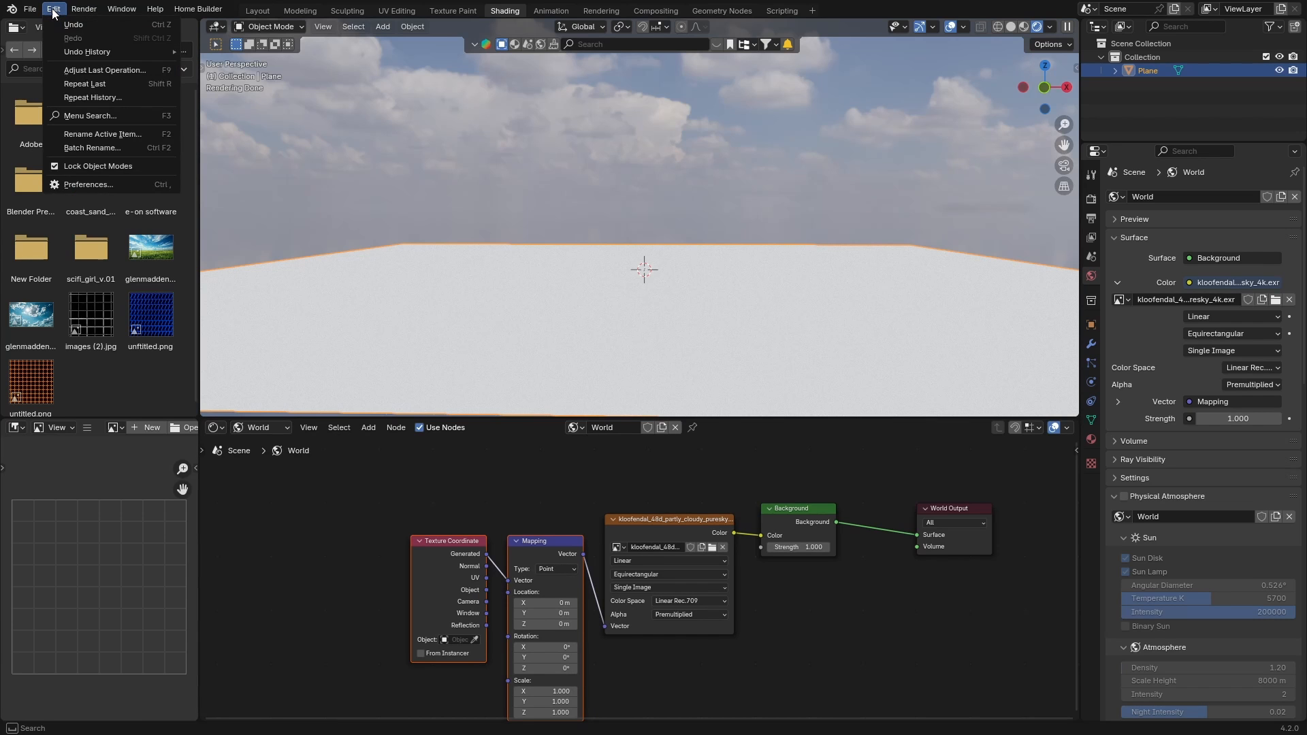
{"action": "left_click", "coordinate": [89, 183]}
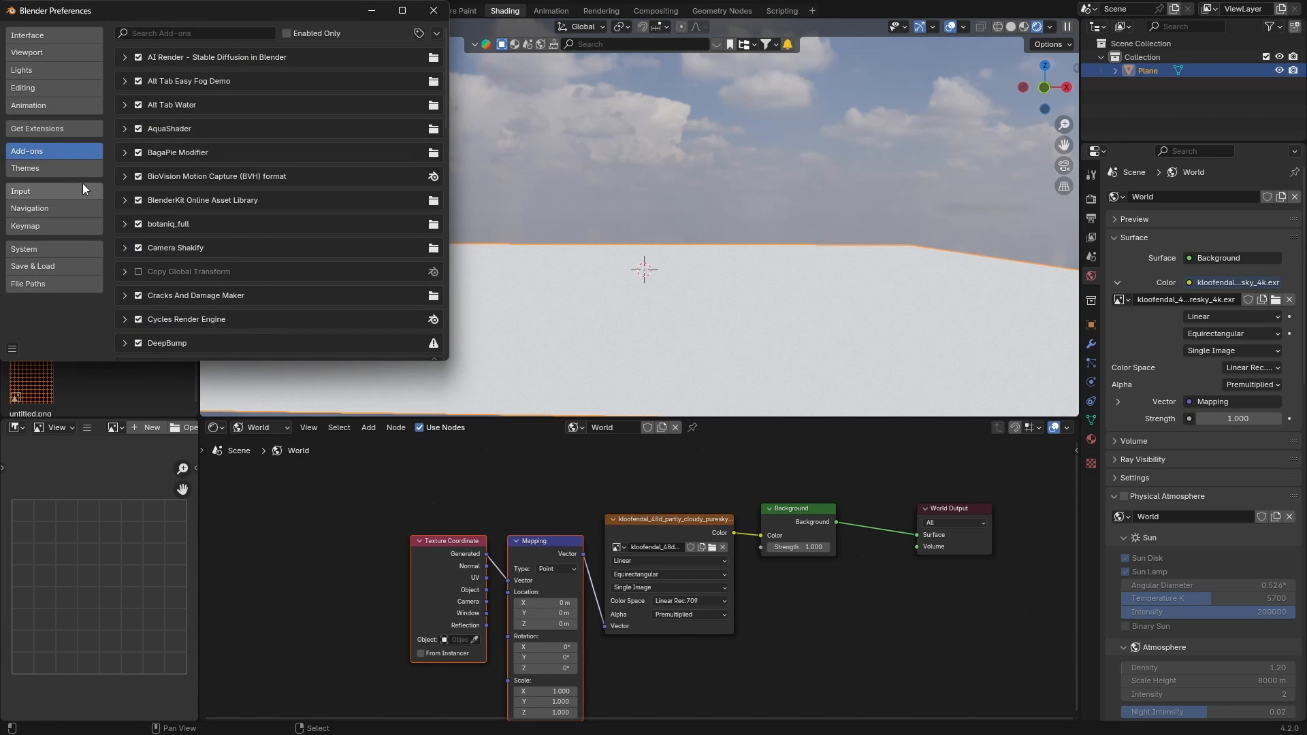
{"action": "left_click", "coordinate": [38, 128]}
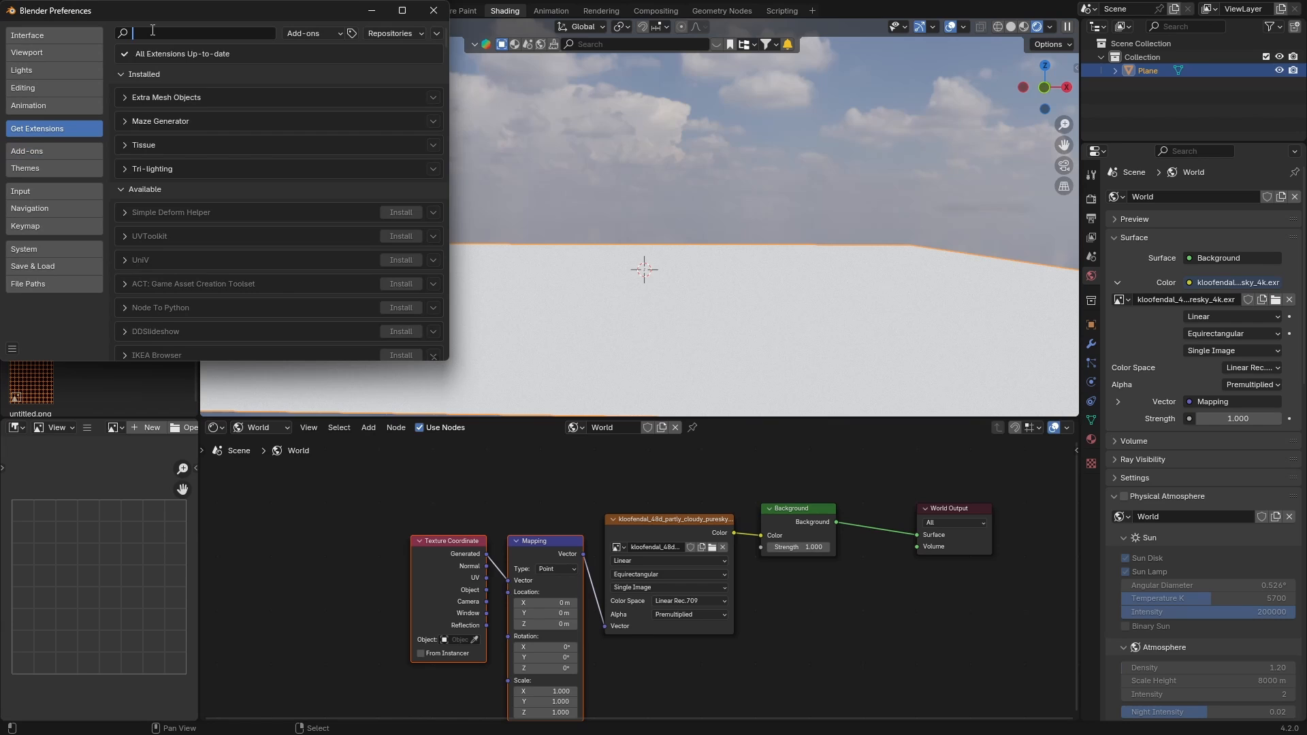
{"action": "type", "text": "node"}
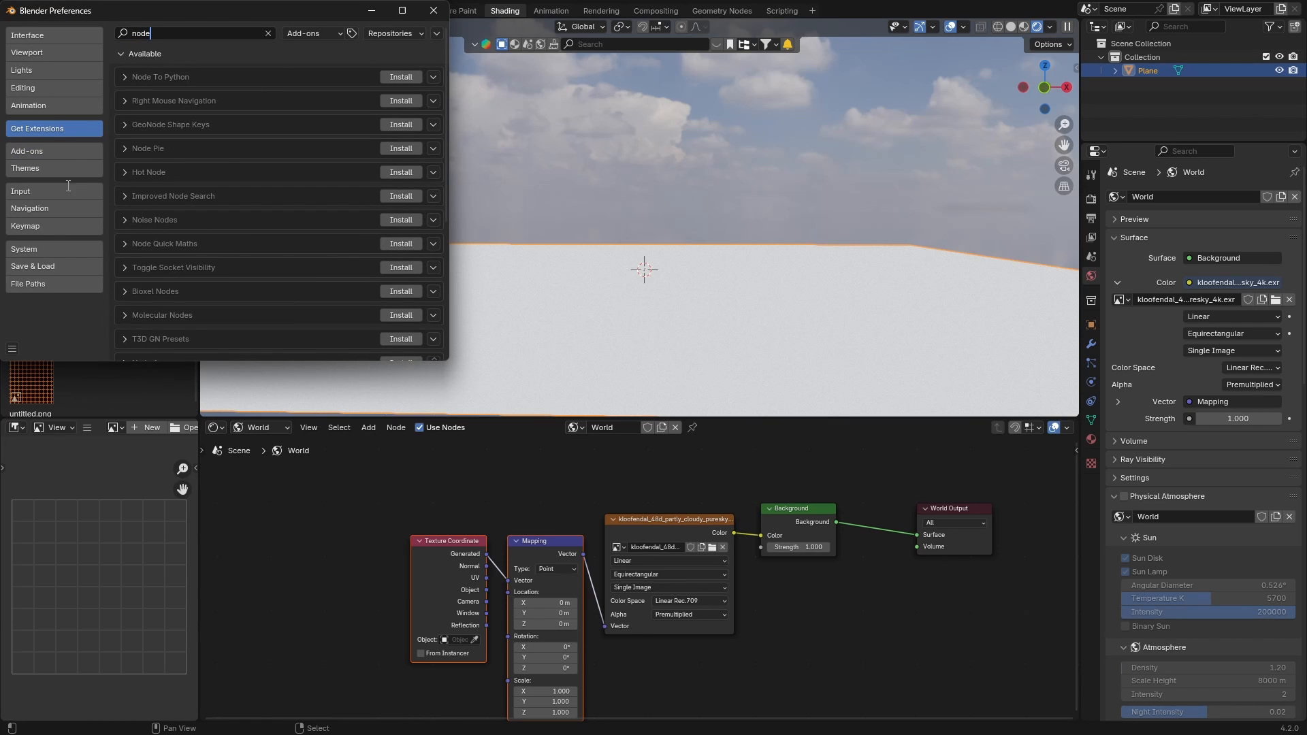
{"action": "mouse_move", "coordinate": [200, 81]}
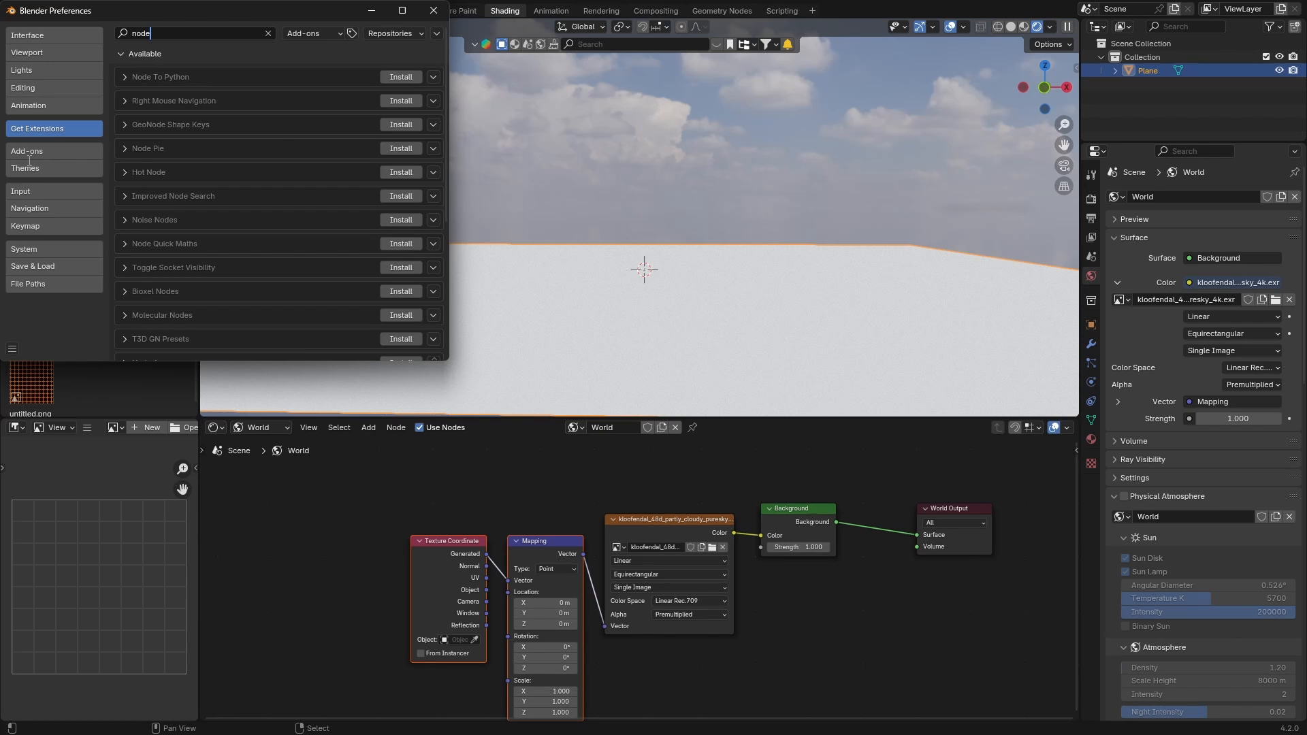
{"action": "left_click", "coordinate": [27, 151]}
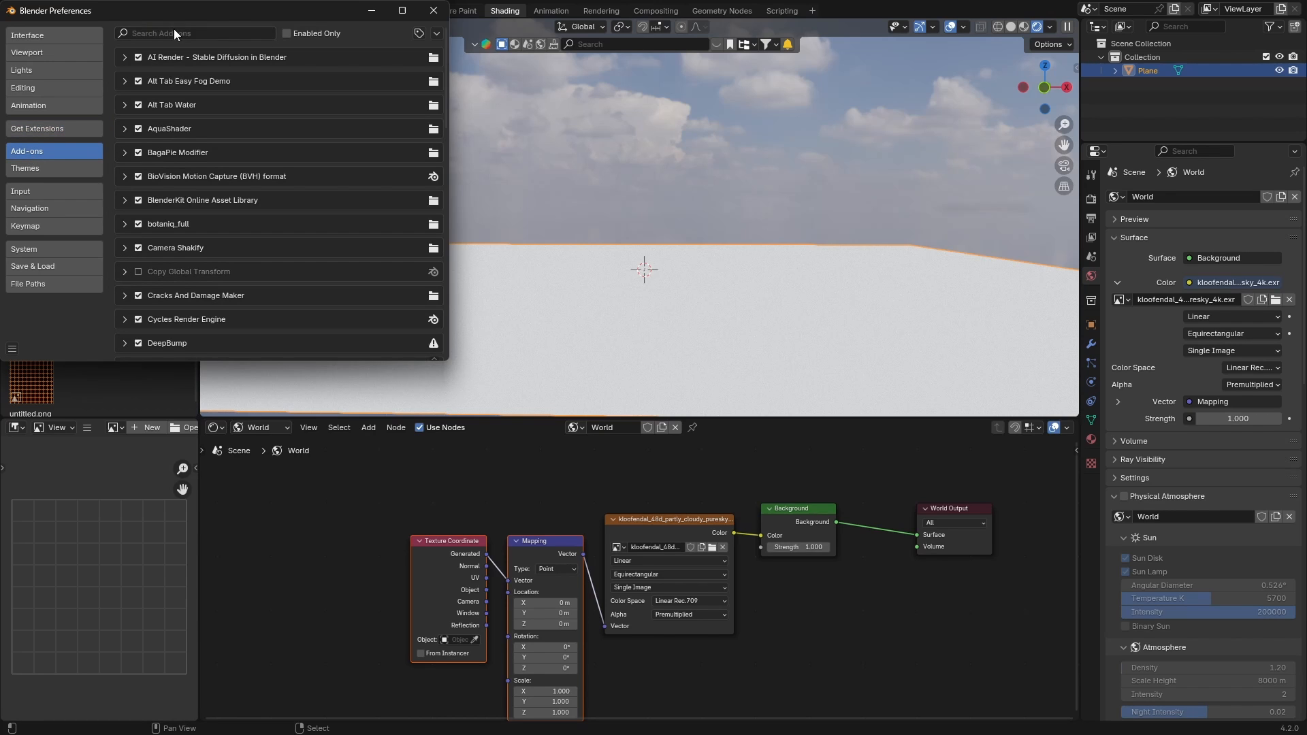
Set the sky Mapping node's Rotation Z to 350°, shifting the clouds.
{"action": "type", "text": "no"}
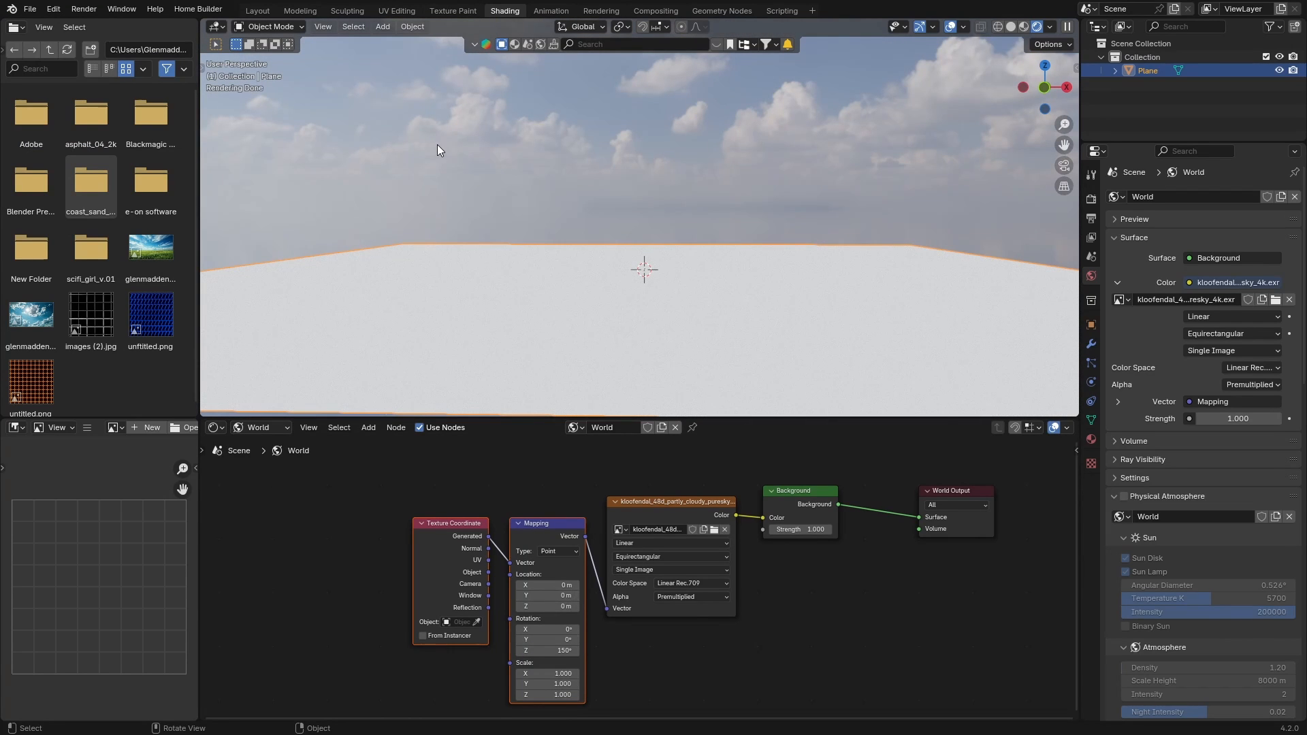
{"action": "mouse_move", "coordinate": [405, 225]}
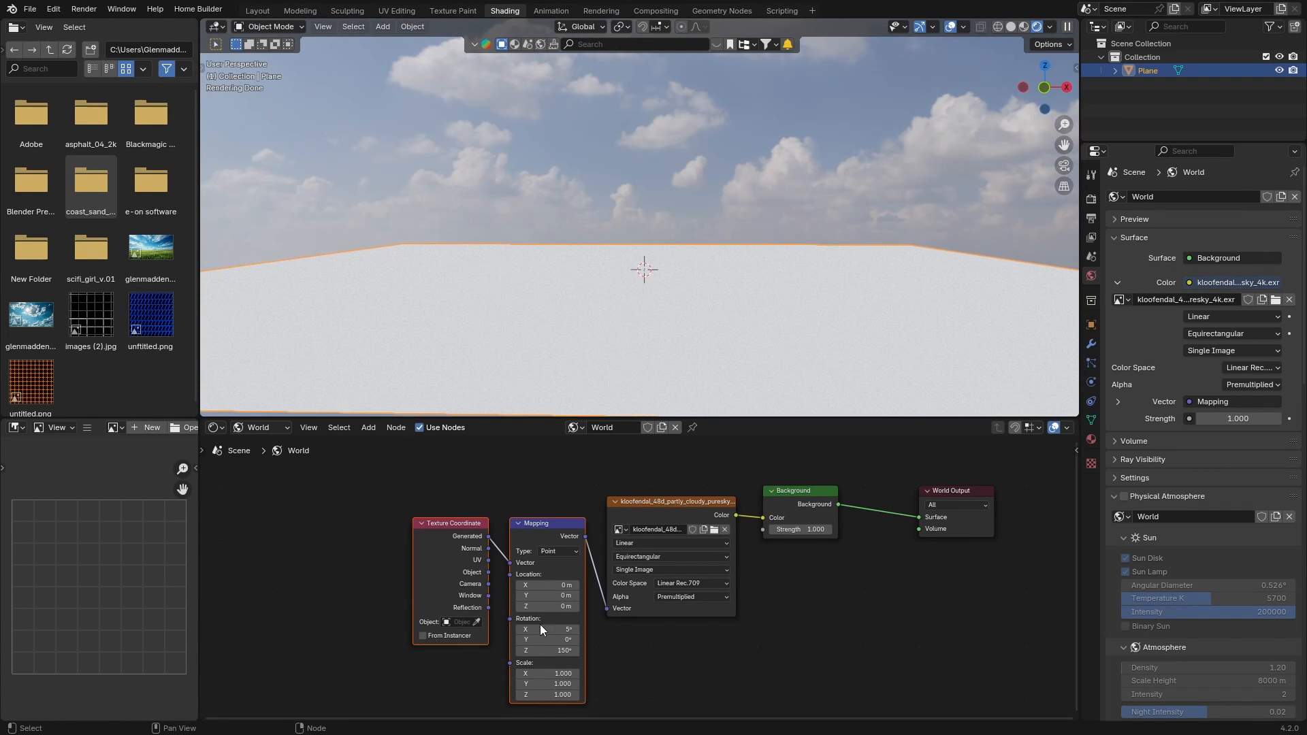
Tilt the sky about 3° on X and turn it to 250° around Z.
{"action": "left_click", "coordinate": [562, 628]}
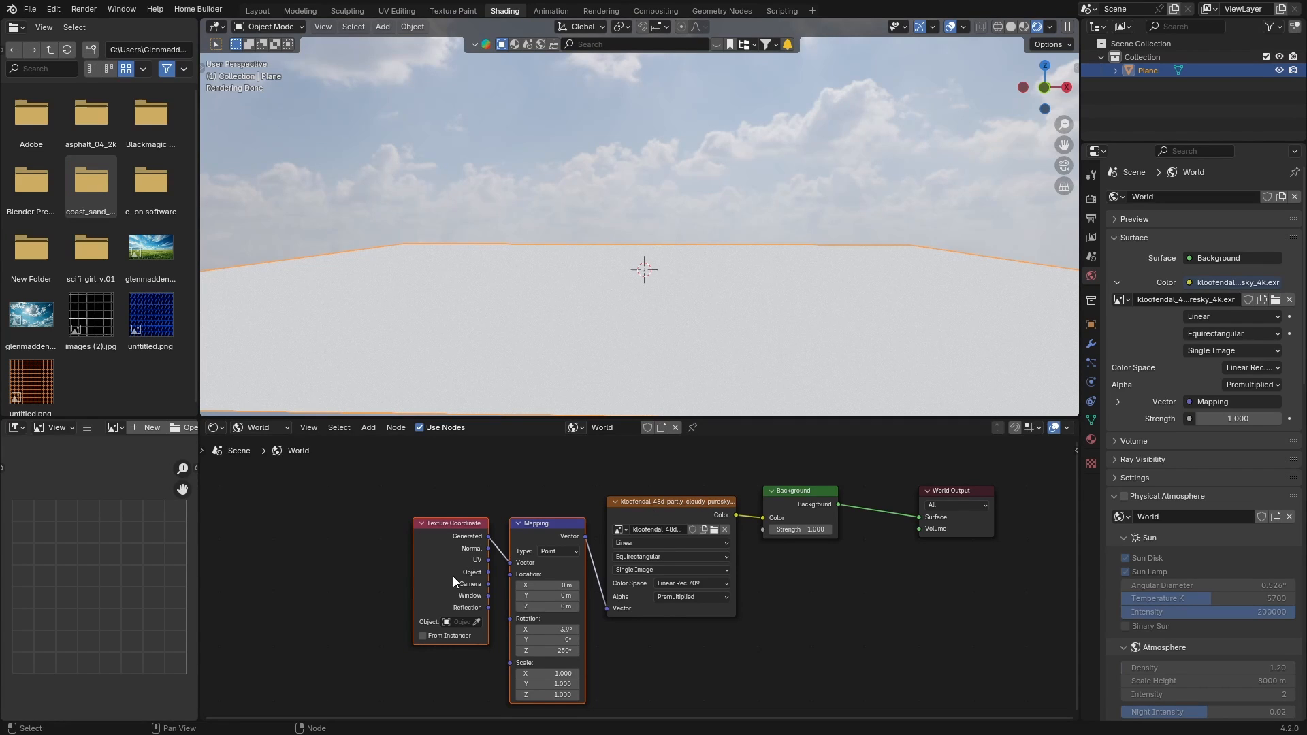
{"action": "mouse_move", "coordinate": [590, 319]}
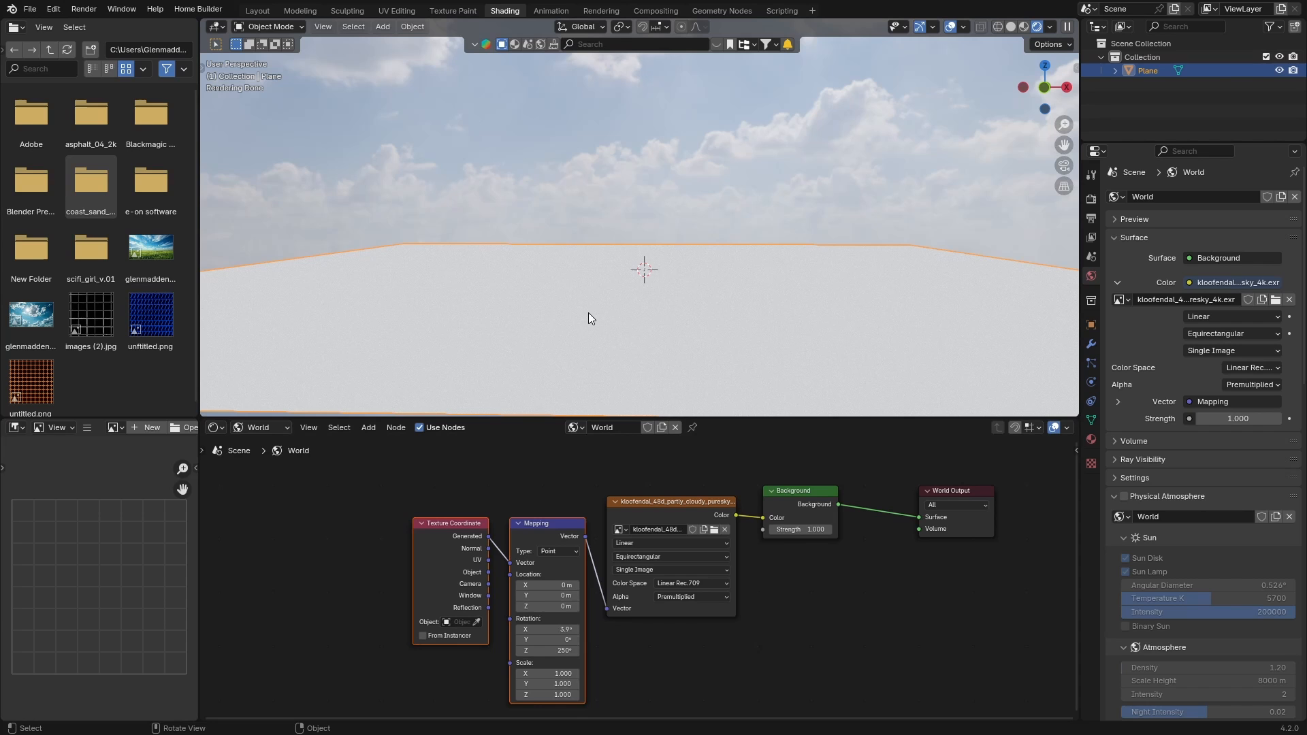
{"action": "mouse_move", "coordinate": [589, 227]}
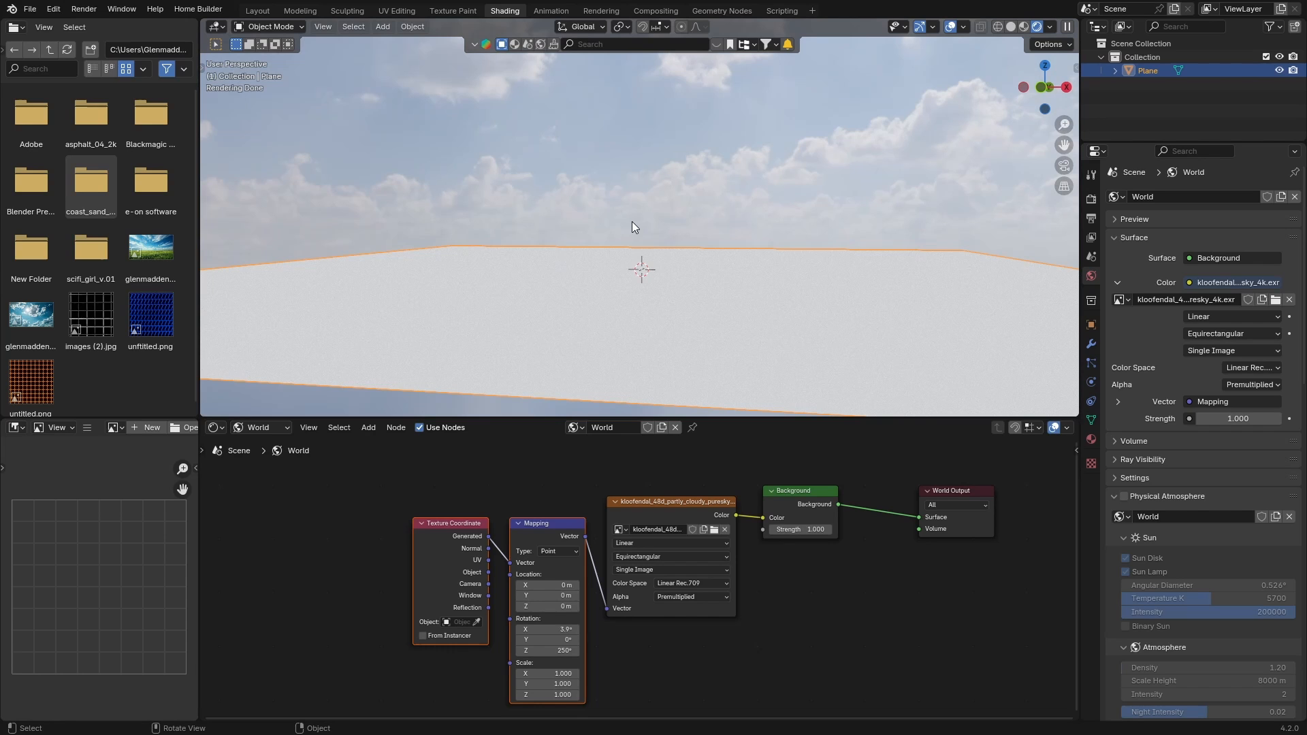
{"action": "mouse_move", "coordinate": [566, 428]}
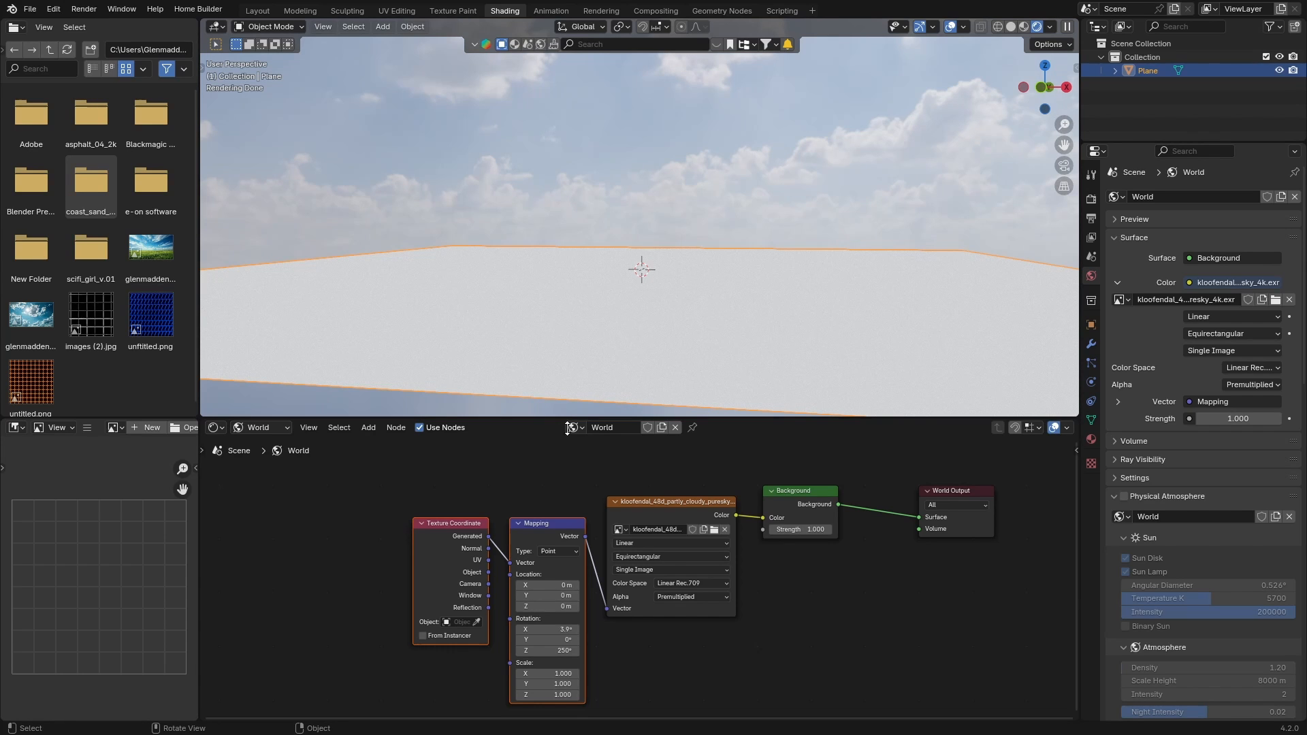
{"action": "mouse_move", "coordinate": [409, 493]}
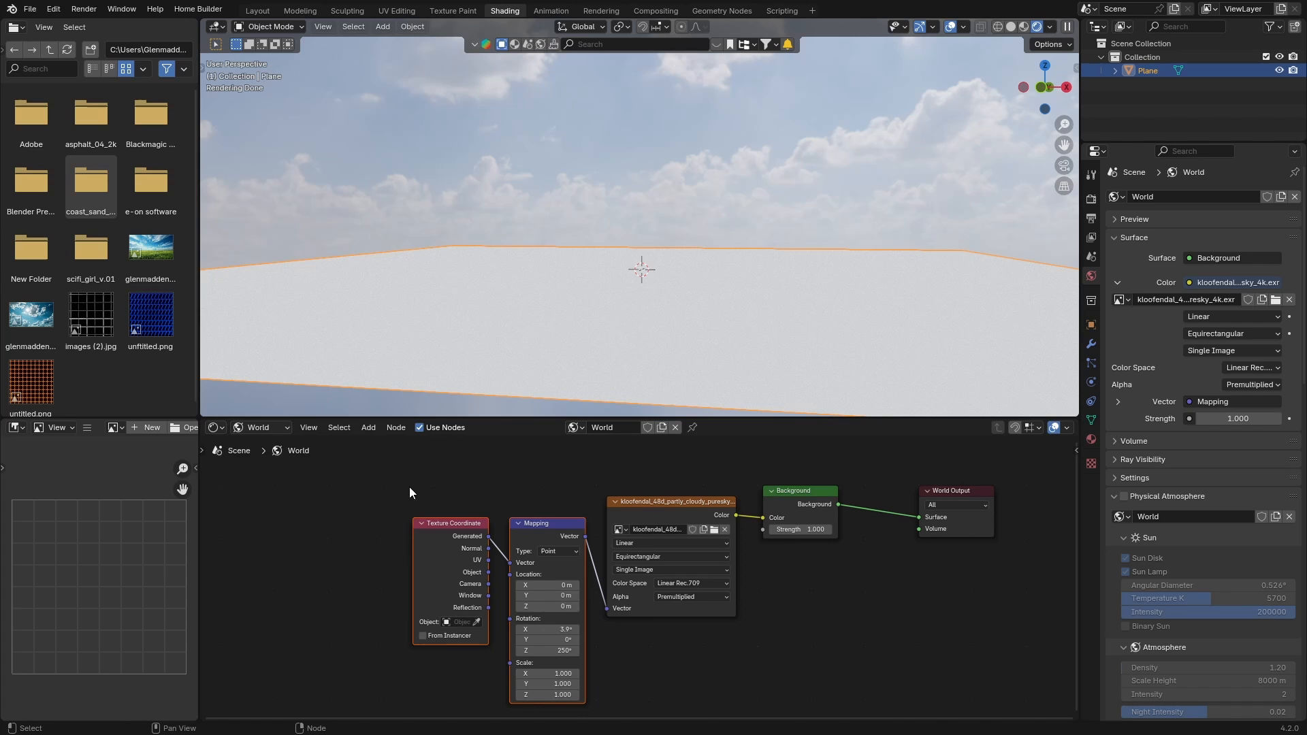
{"action": "mouse_move", "coordinate": [414, 478]}
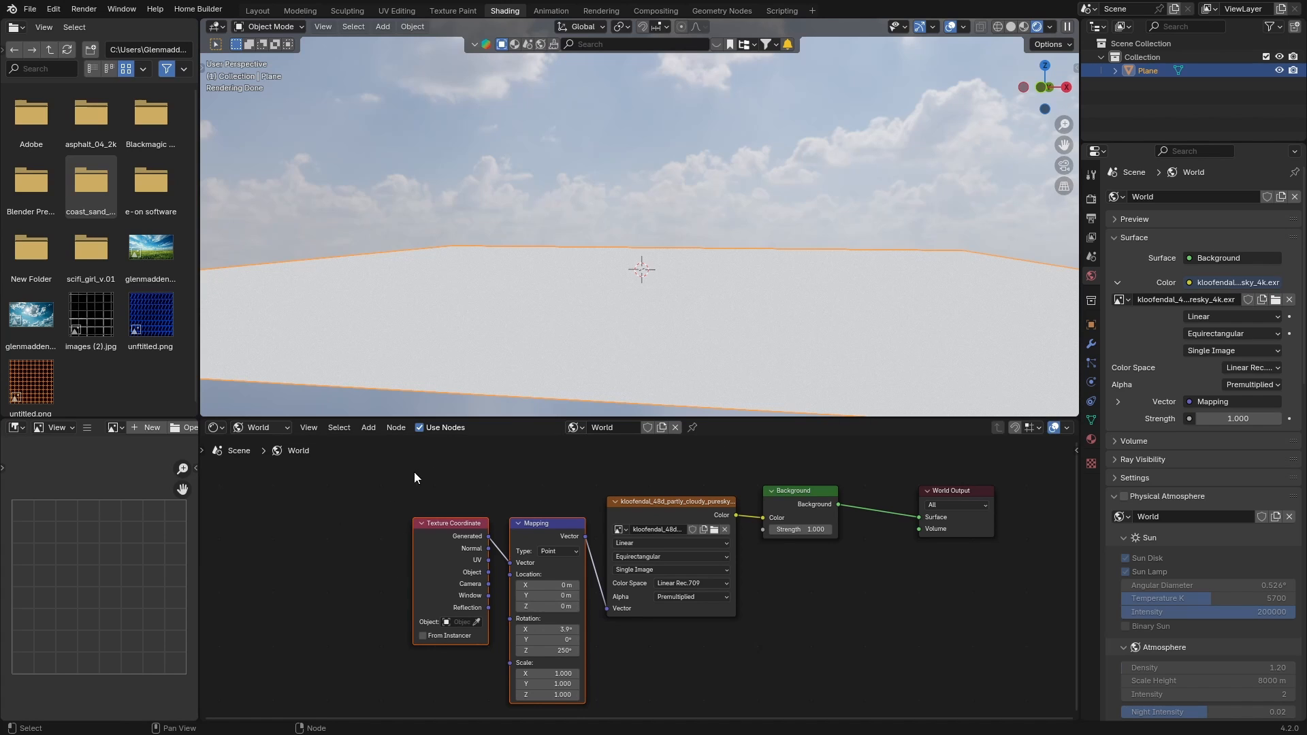
{"action": "mouse_move", "coordinate": [398, 342]}
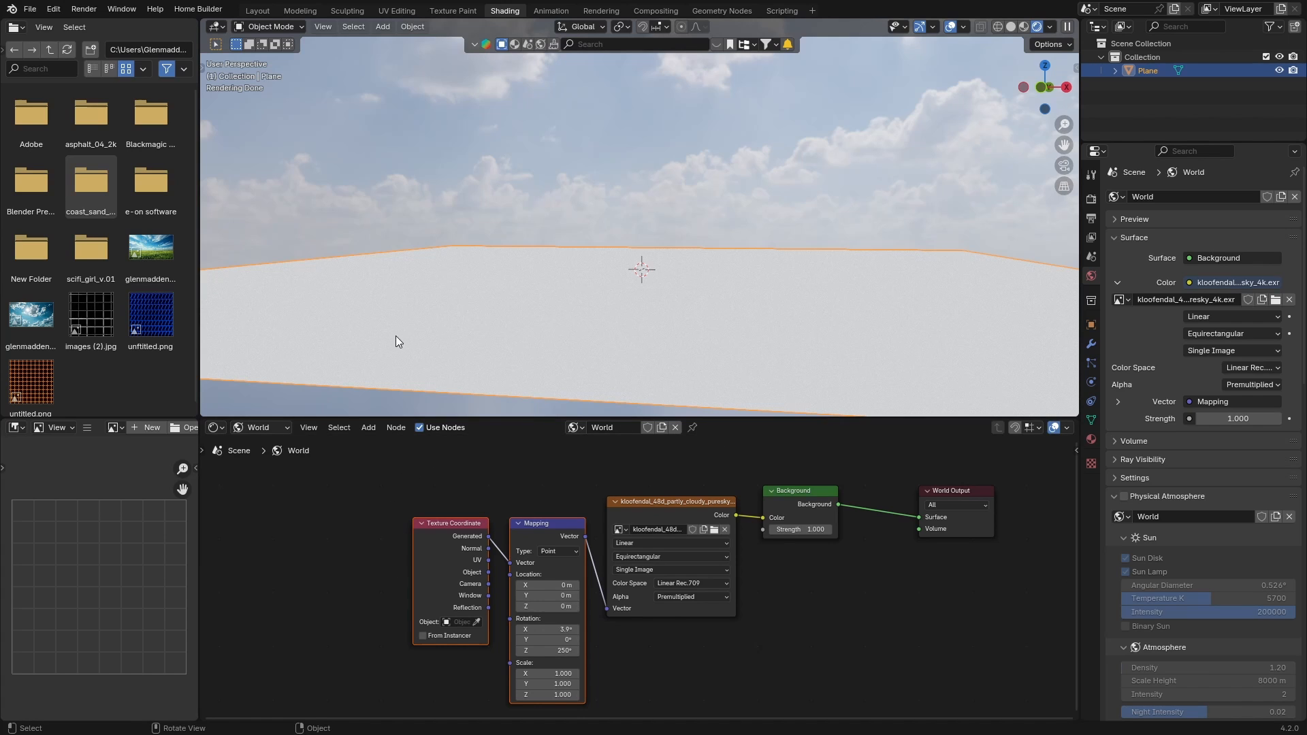
Switch between Layout and Shading to view Suzanne's red, yellow and blue material.
{"action": "left_click", "coordinate": [258, 9]}
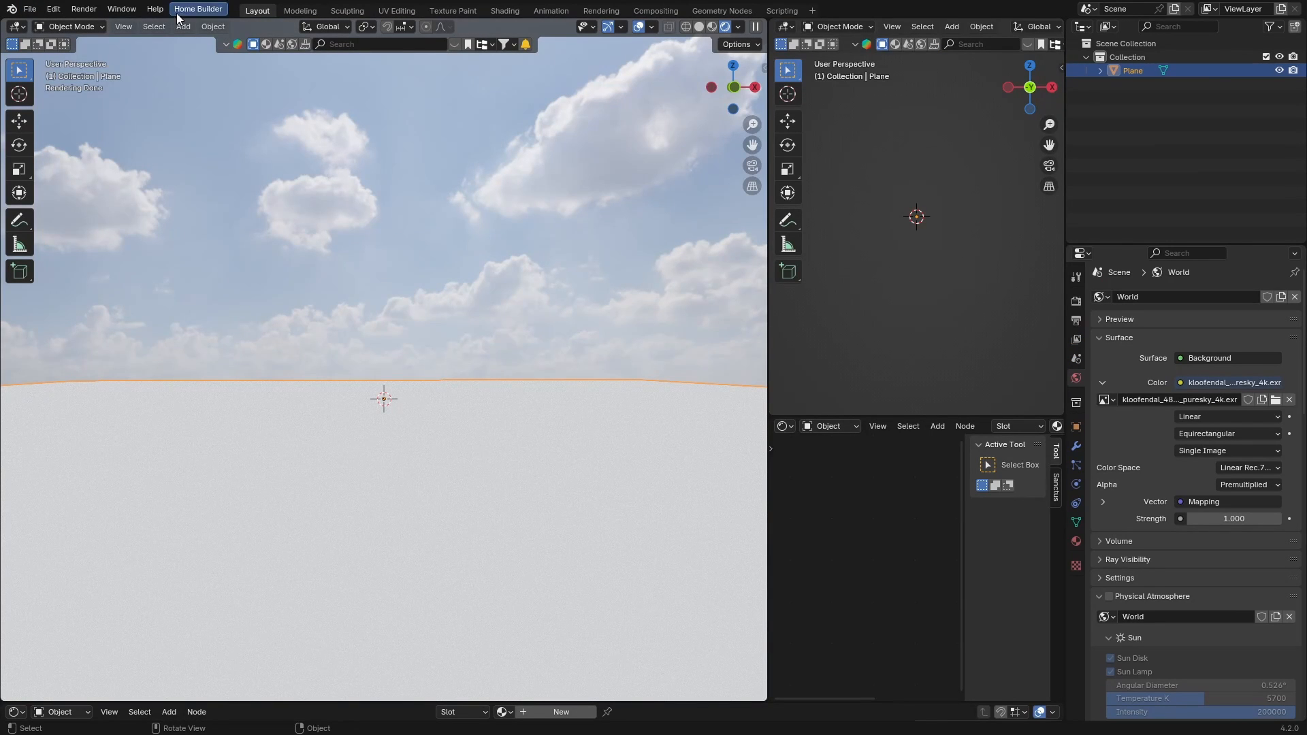
{"action": "left_click", "coordinate": [504, 9]}
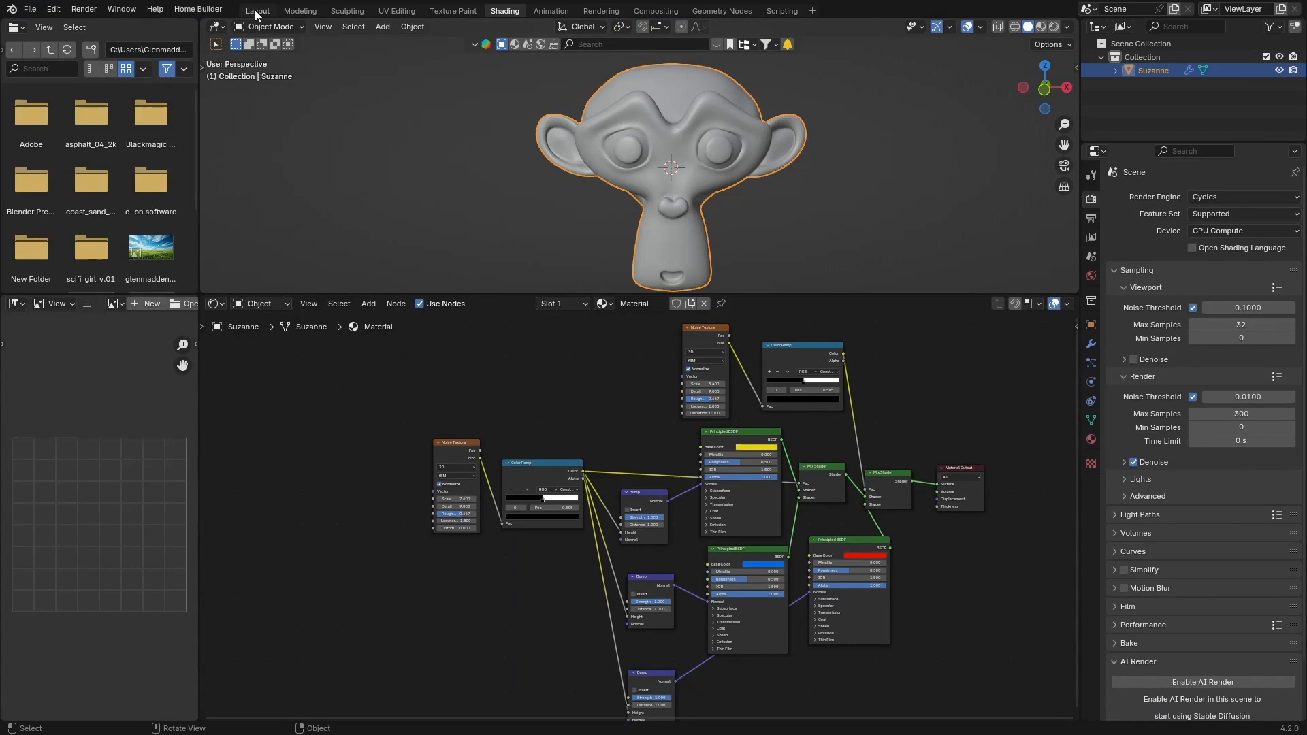
{"action": "left_click", "coordinate": [257, 10]}
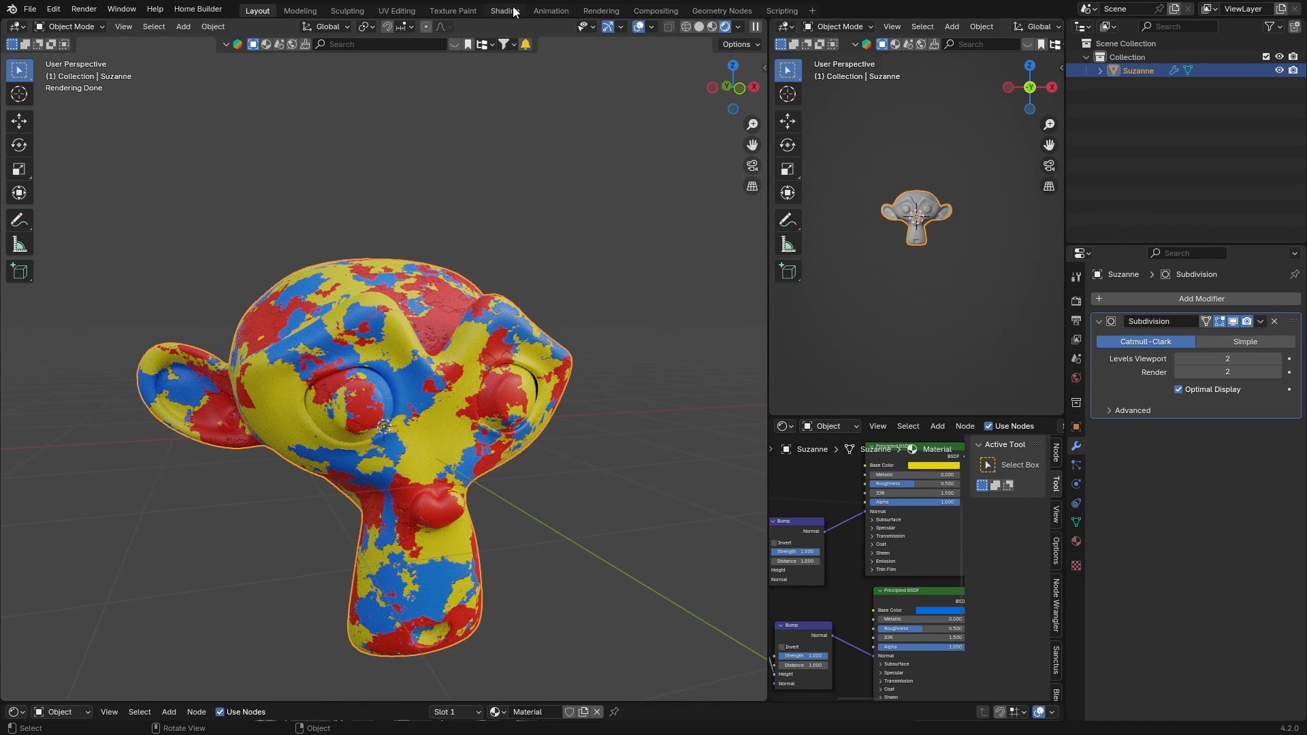
{"action": "left_click", "coordinate": [504, 10]}
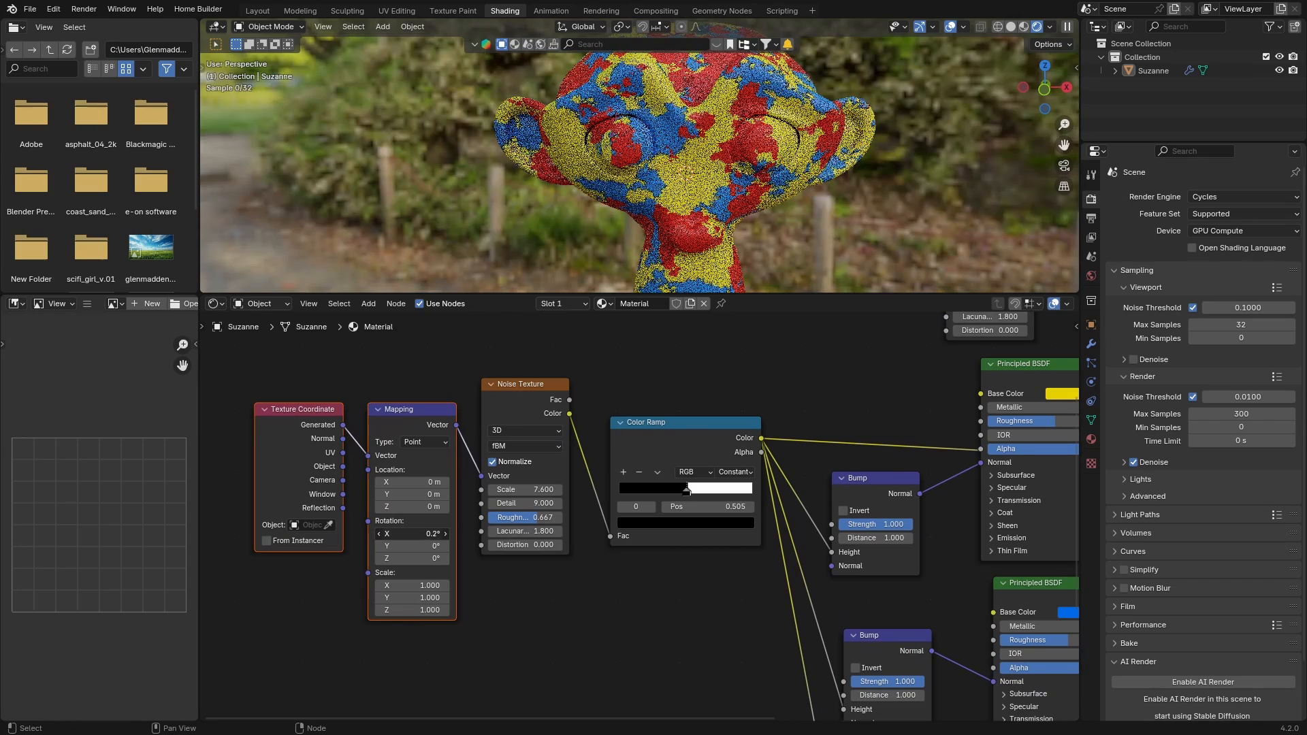
Rotate the first noise pattern slightly and stretch the second along X via Mapping nodes.
{"action": "left_click", "coordinate": [408, 534]}
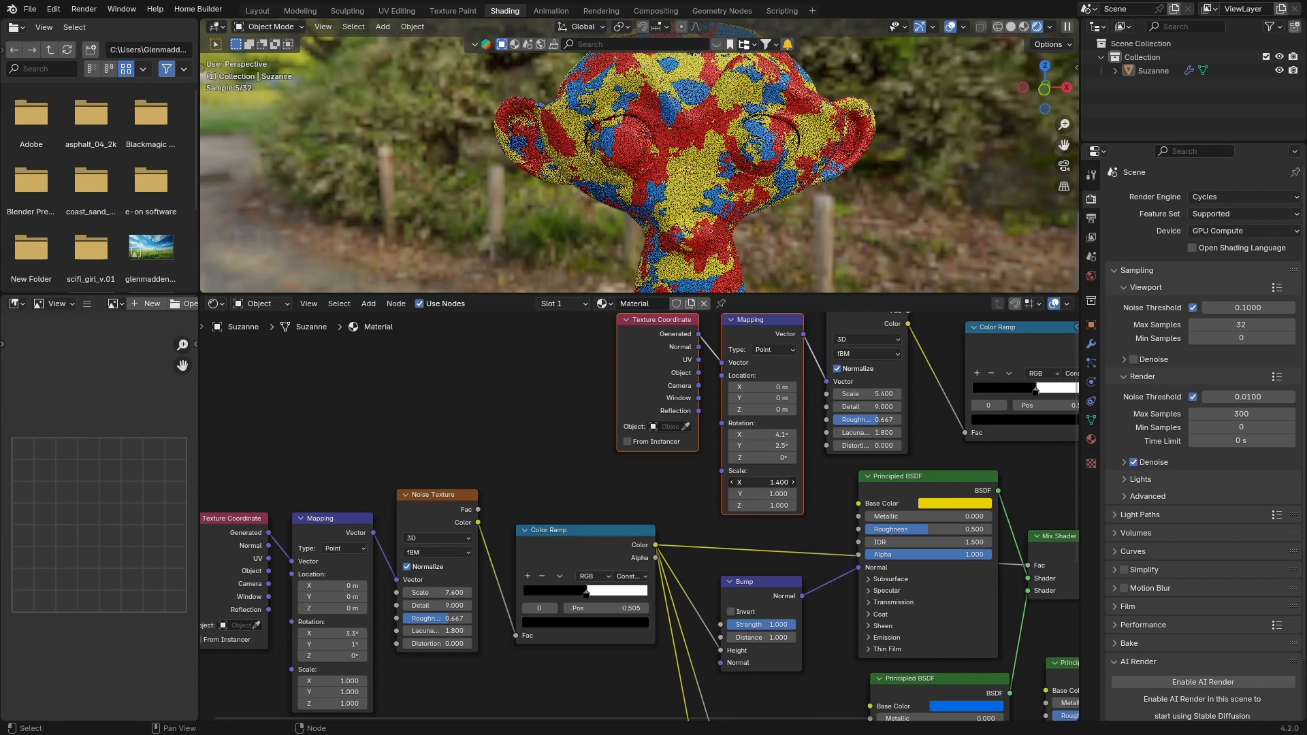
{"action": "left_click", "coordinate": [762, 385]}
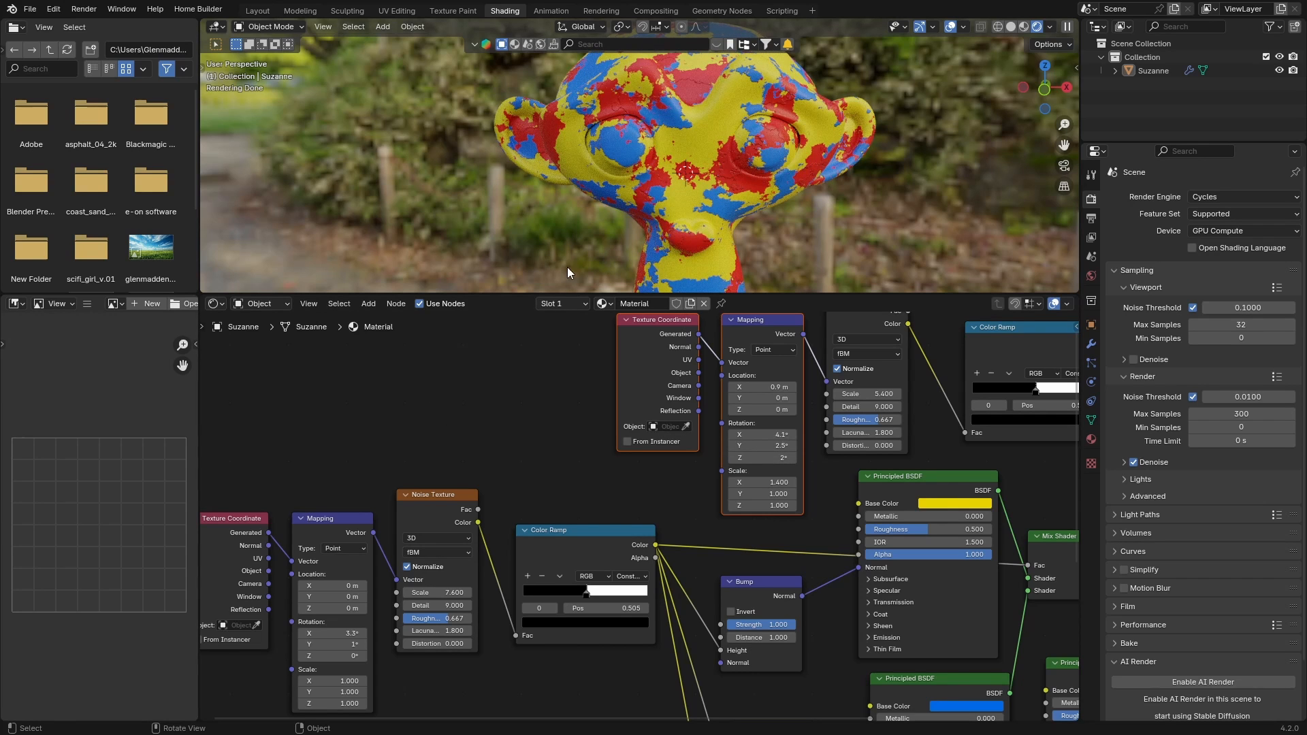
{"action": "mouse_move", "coordinate": [400, 397]}
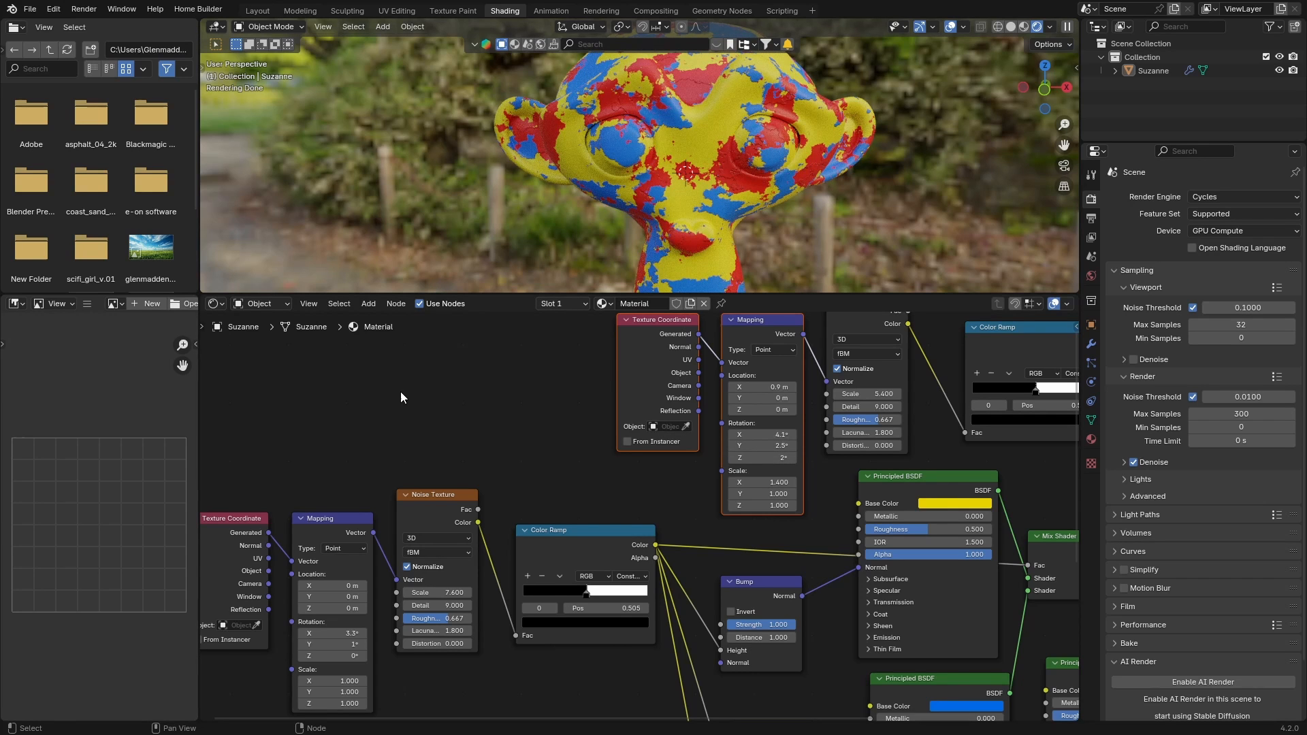
{"action": "mouse_move", "coordinate": [494, 365]}
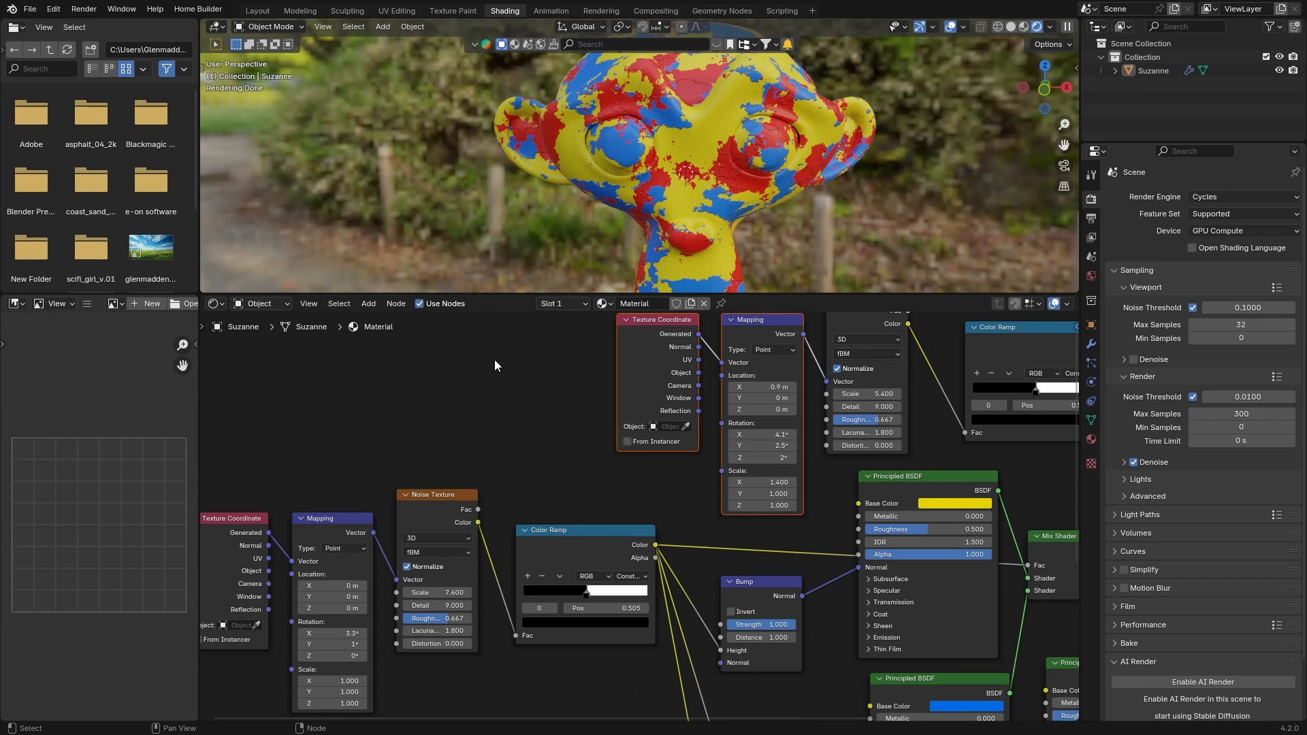
{"action": "mouse_move", "coordinate": [492, 370]}
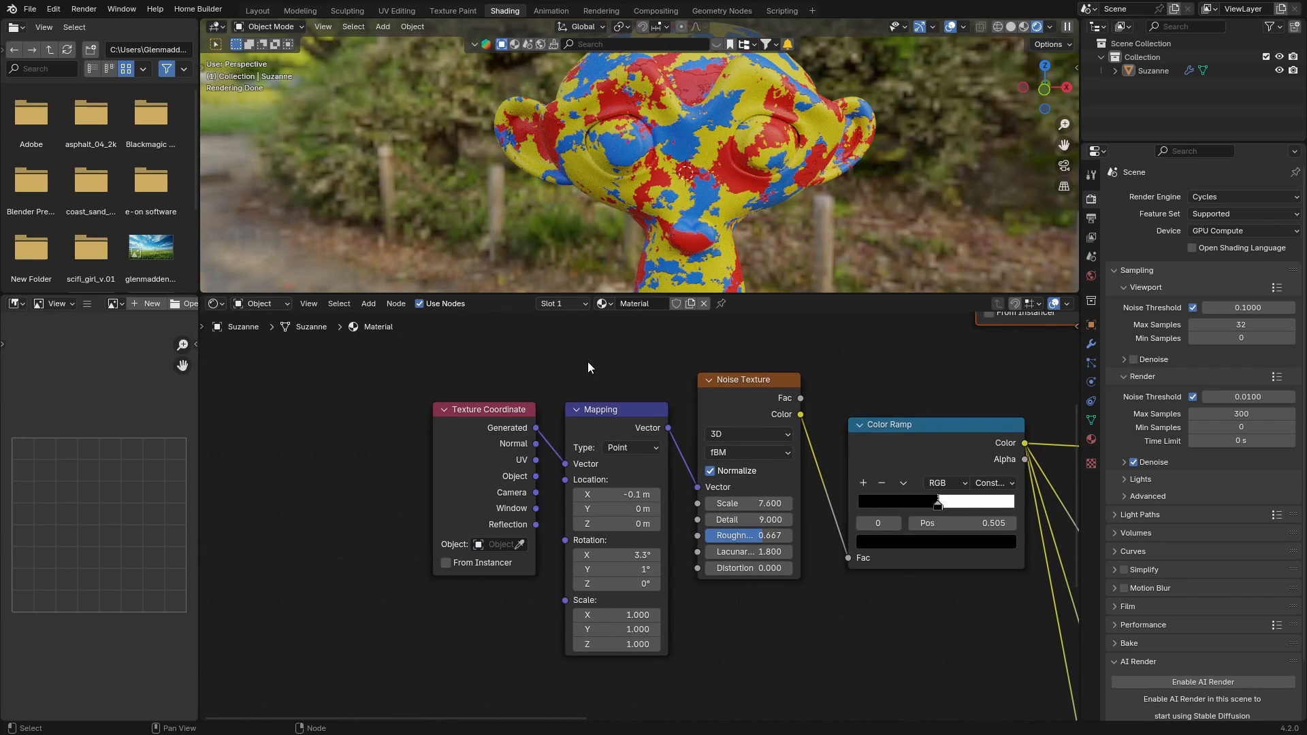
{"action": "scroll", "scroll_direction": "down", "scroll_amount": 3}
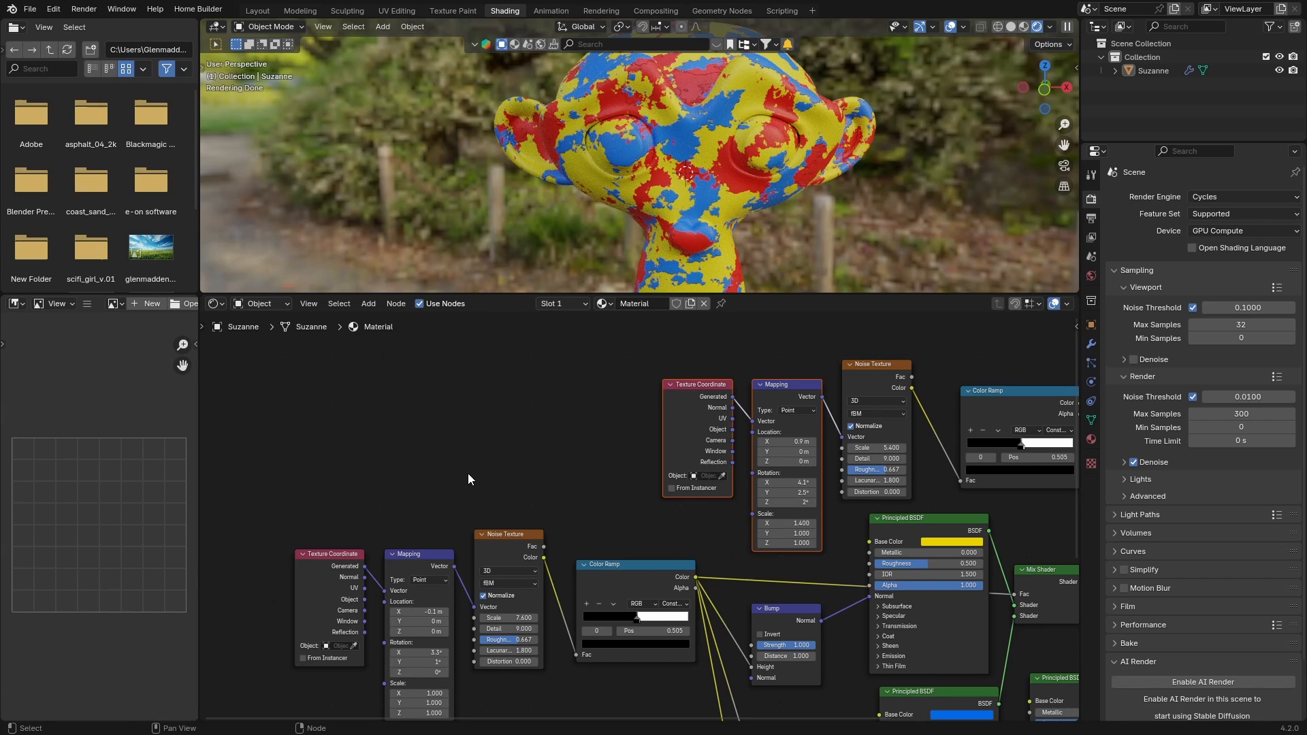
{"action": "mouse_move", "coordinate": [656, 377]}
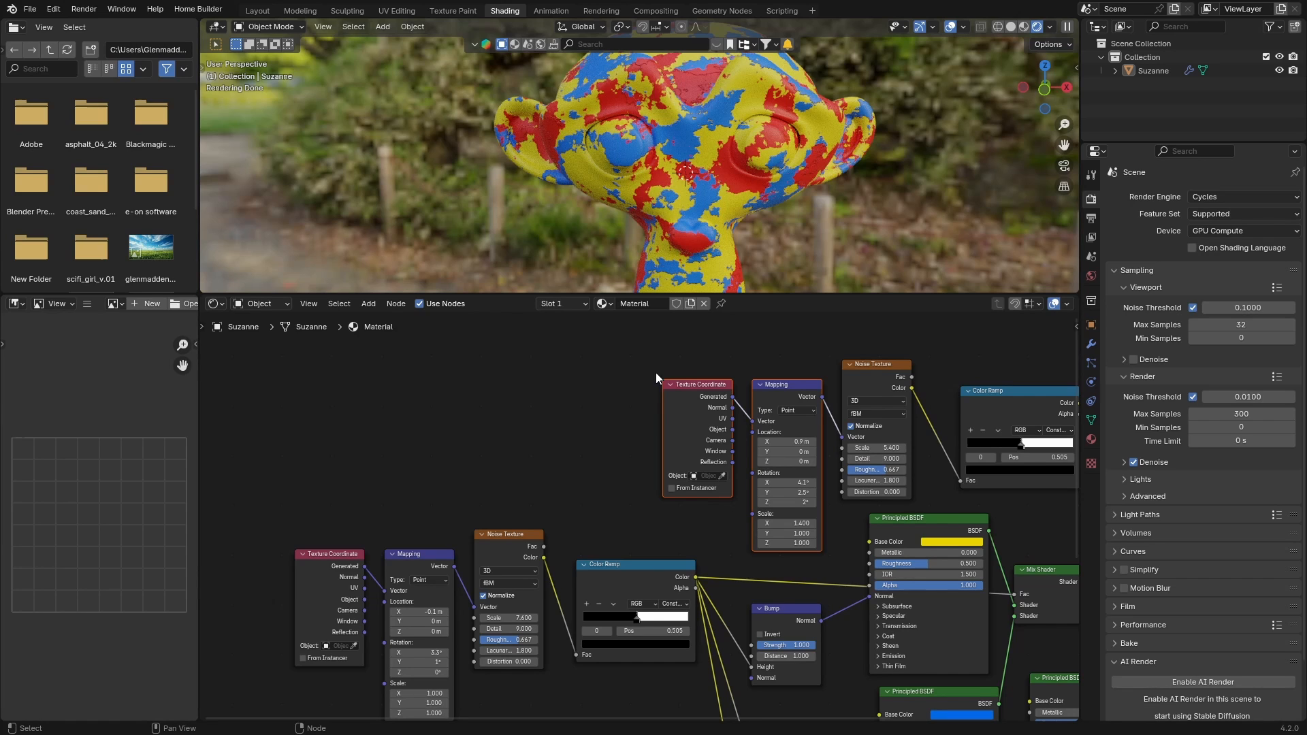
{"action": "mouse_move", "coordinate": [410, 421]}
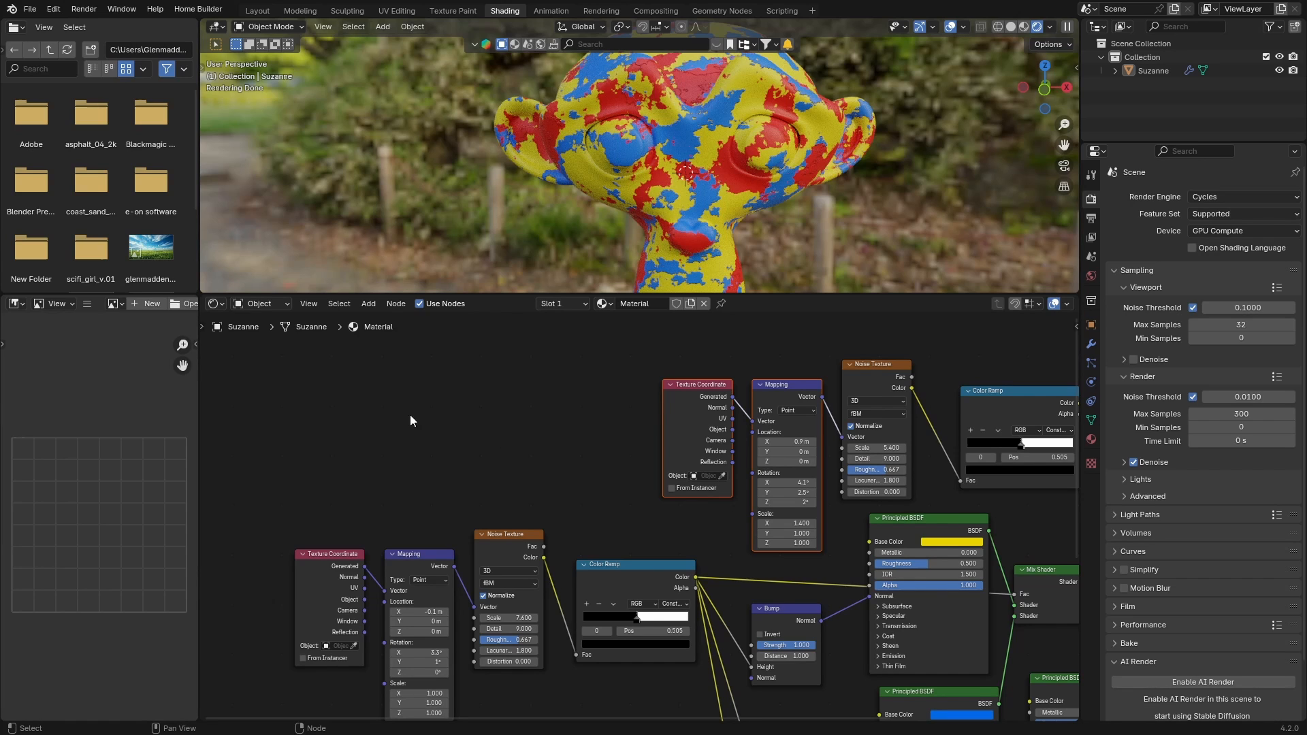
{"action": "mouse_move", "coordinate": [358, 473]}
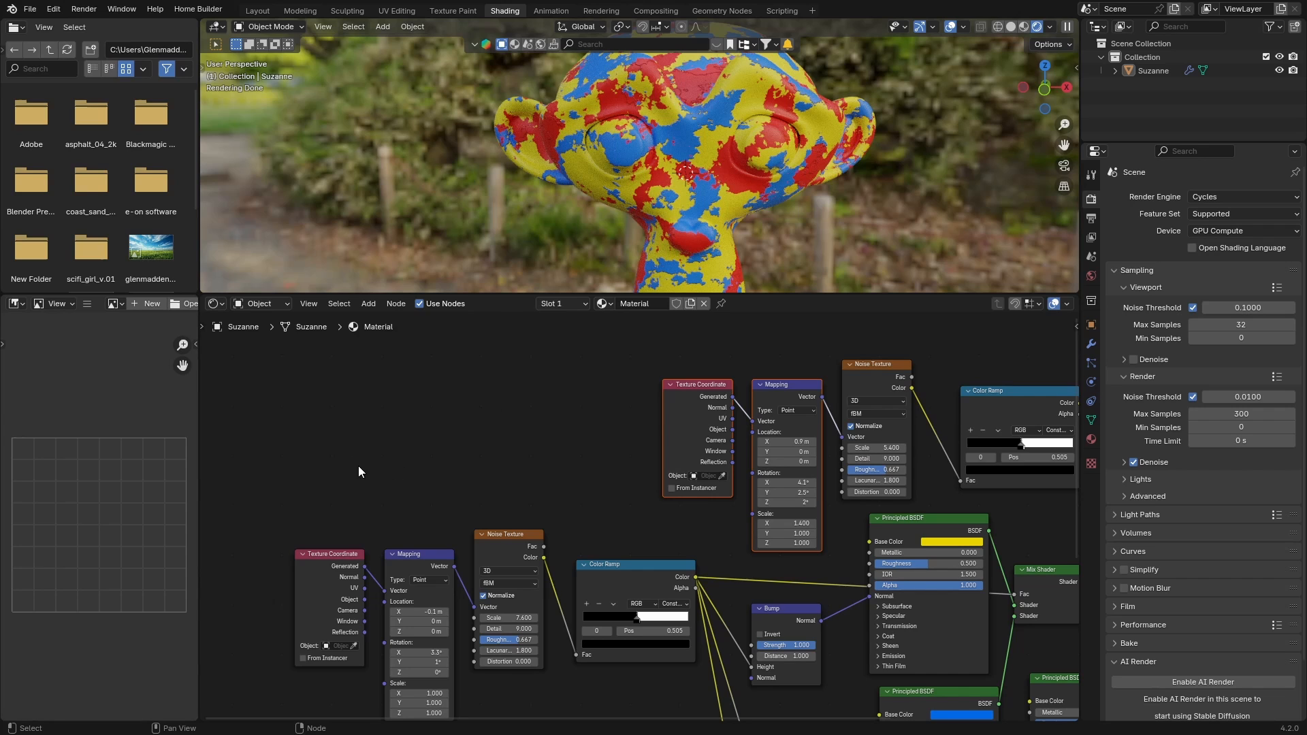
{"action": "mouse_move", "coordinate": [548, 400]}
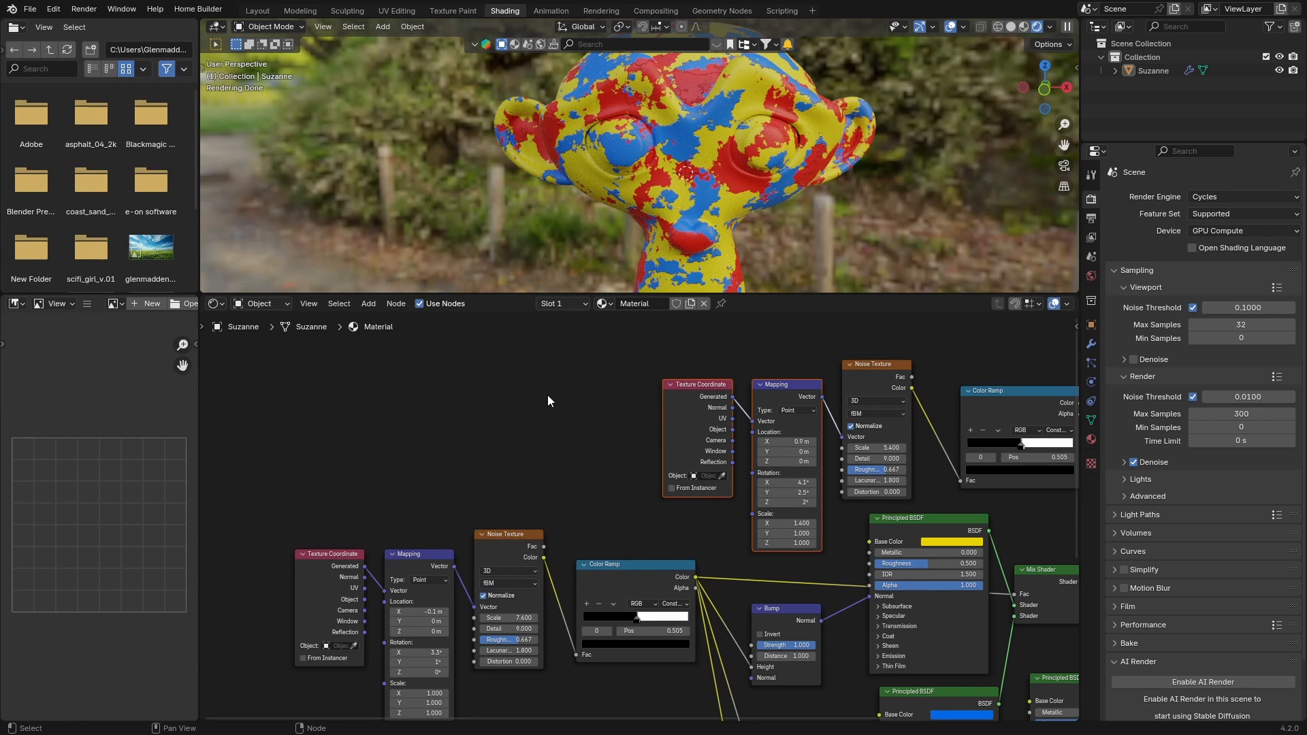
{"action": "mouse_move", "coordinate": [542, 418]}
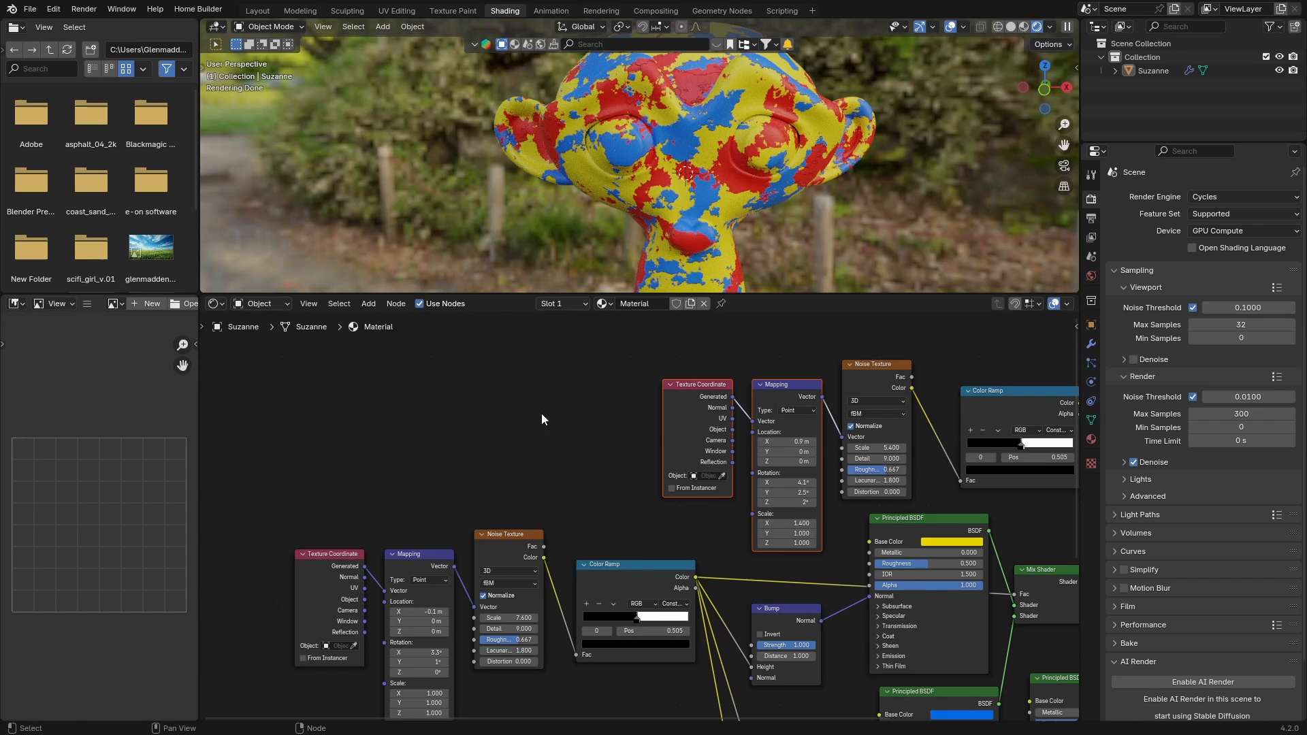
{"action": "mouse_move", "coordinate": [565, 454]}
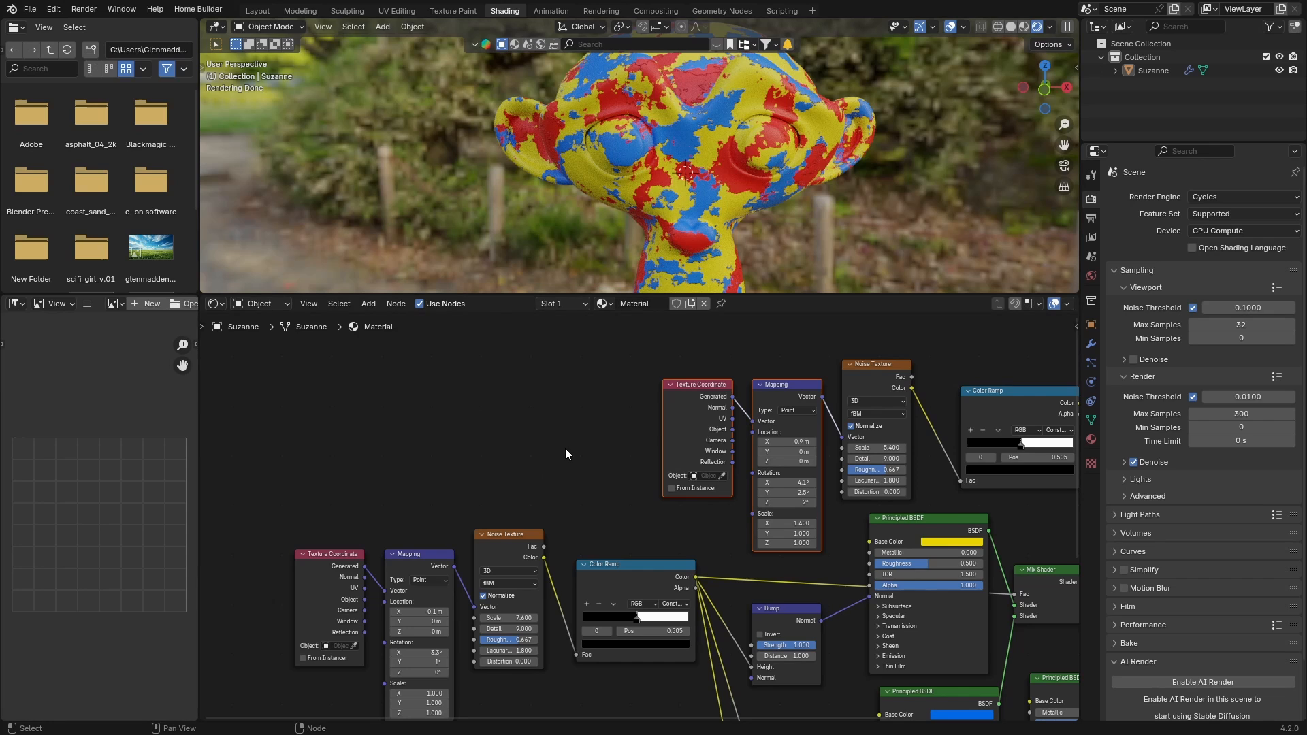
{"action": "mouse_move", "coordinate": [443, 498]}
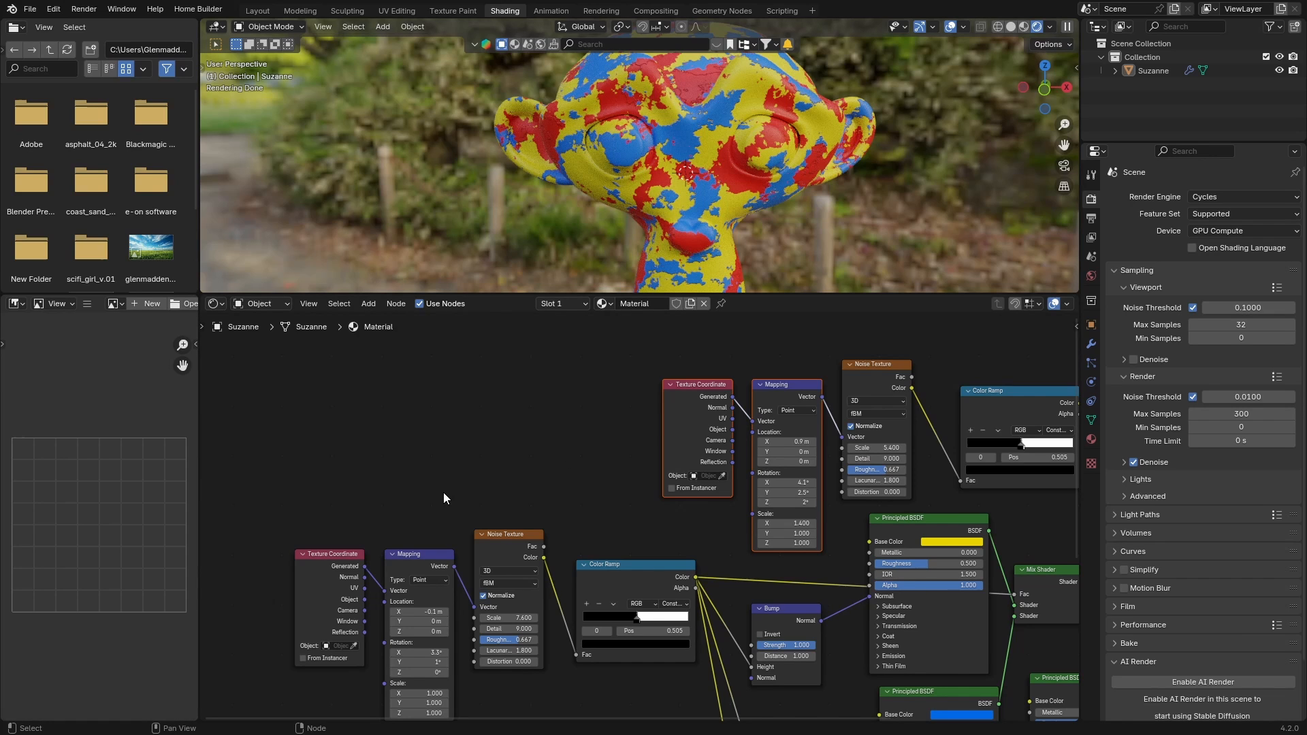
{"action": "mouse_move", "coordinate": [488, 475]}
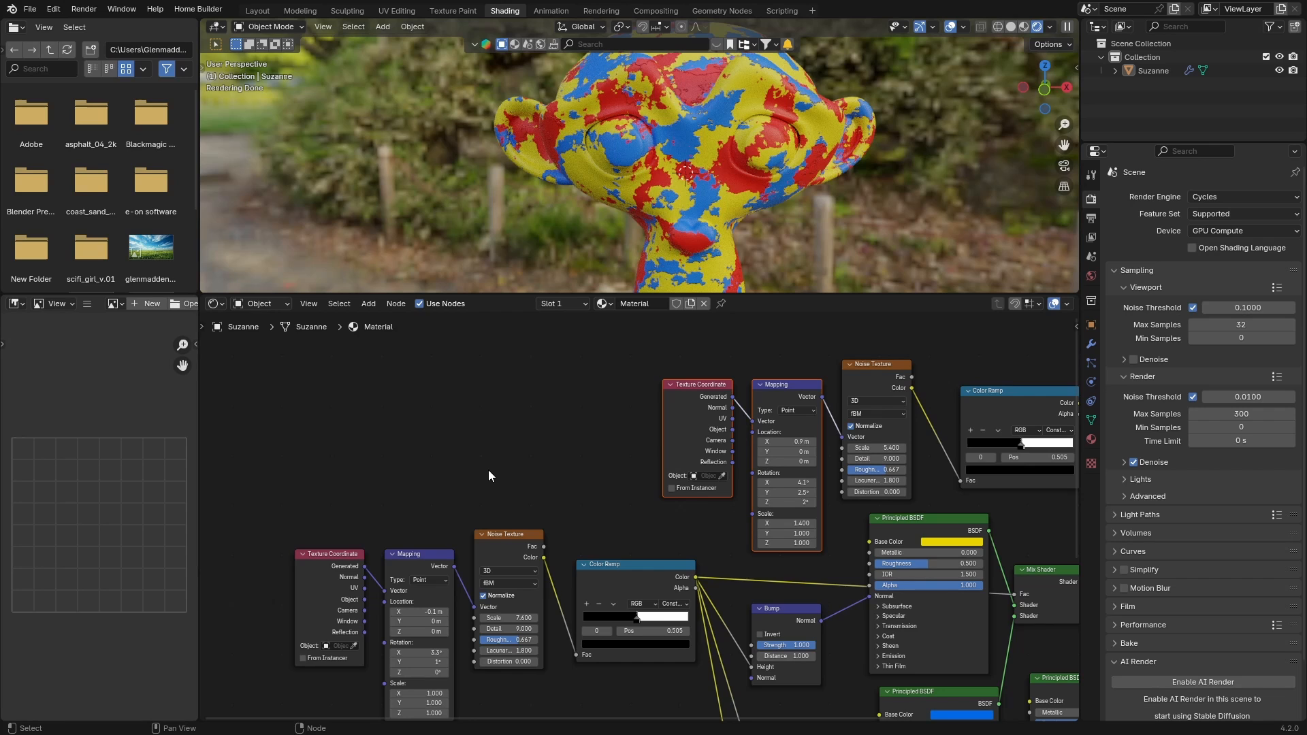
{"action": "mouse_move", "coordinate": [491, 291]}
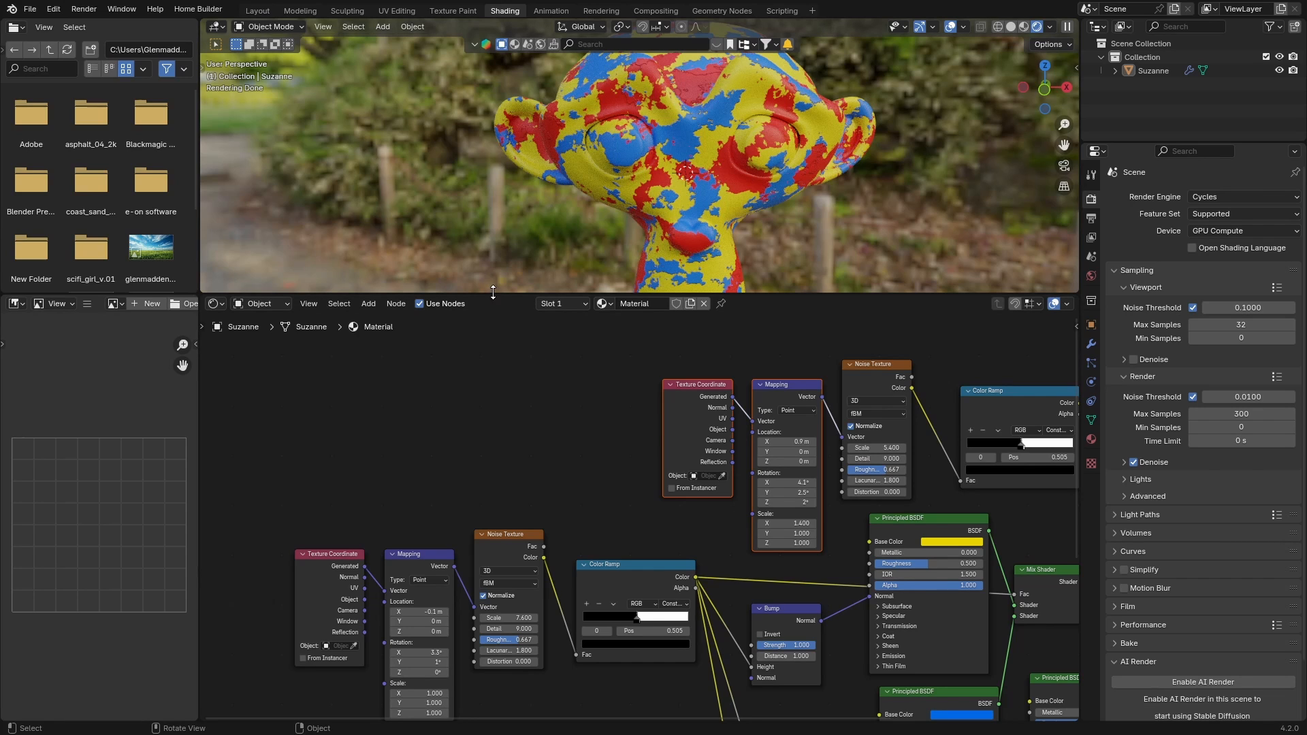
{"action": "mouse_move", "coordinate": [470, 384]}
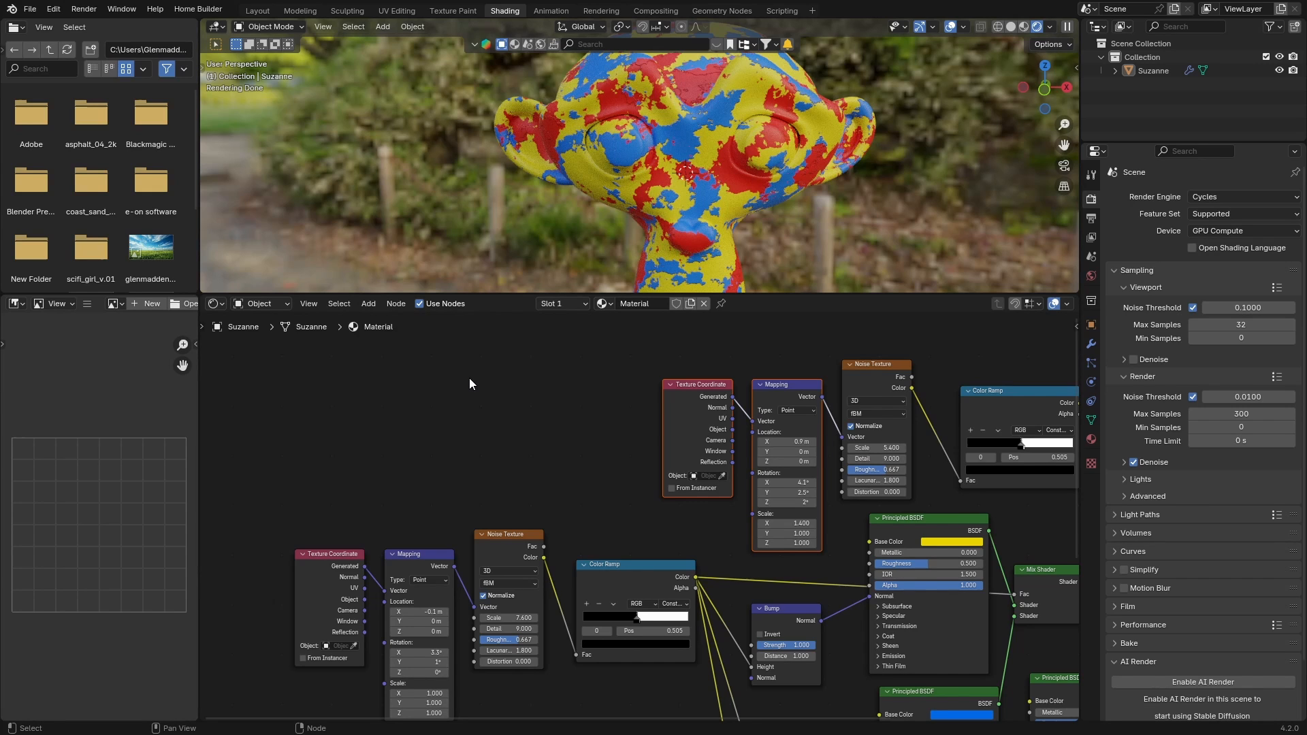
{"action": "mouse_move", "coordinate": [595, 45]}
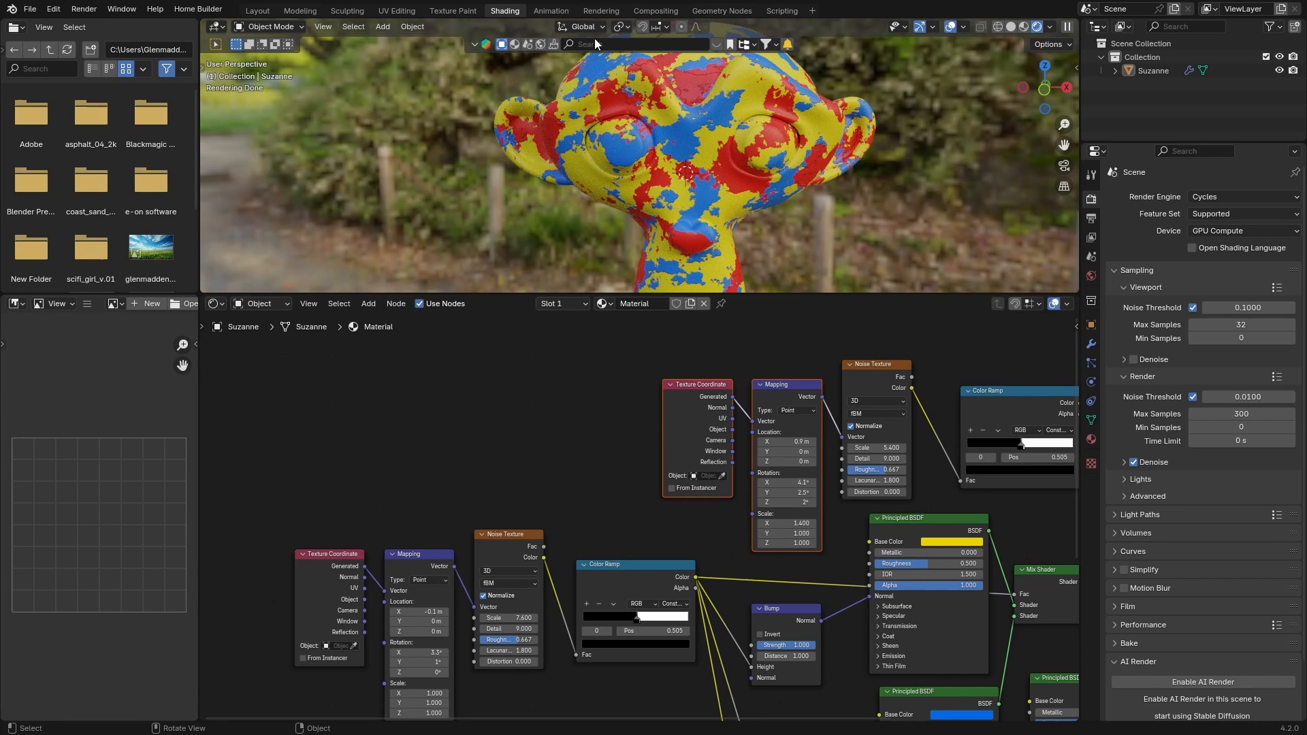
{"action": "mouse_move", "coordinate": [582, 85]}
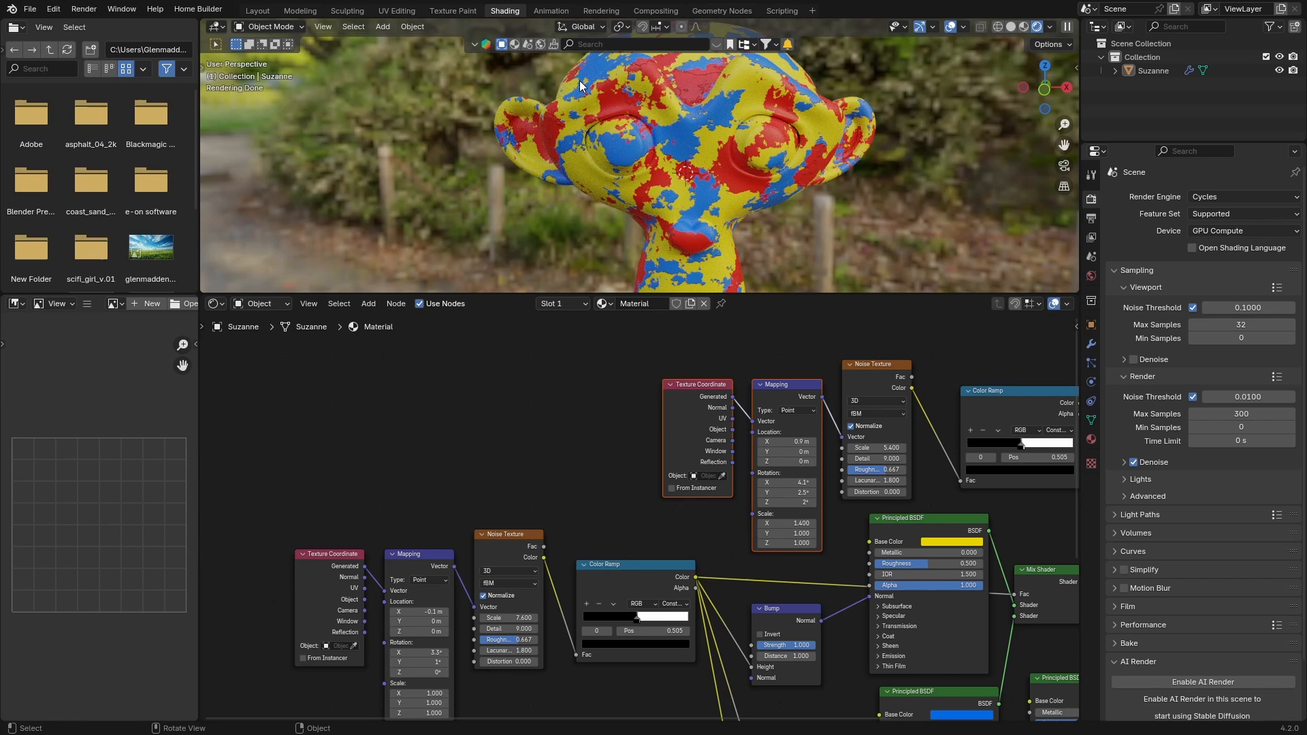
{"action": "mouse_move", "coordinate": [522, 407]}
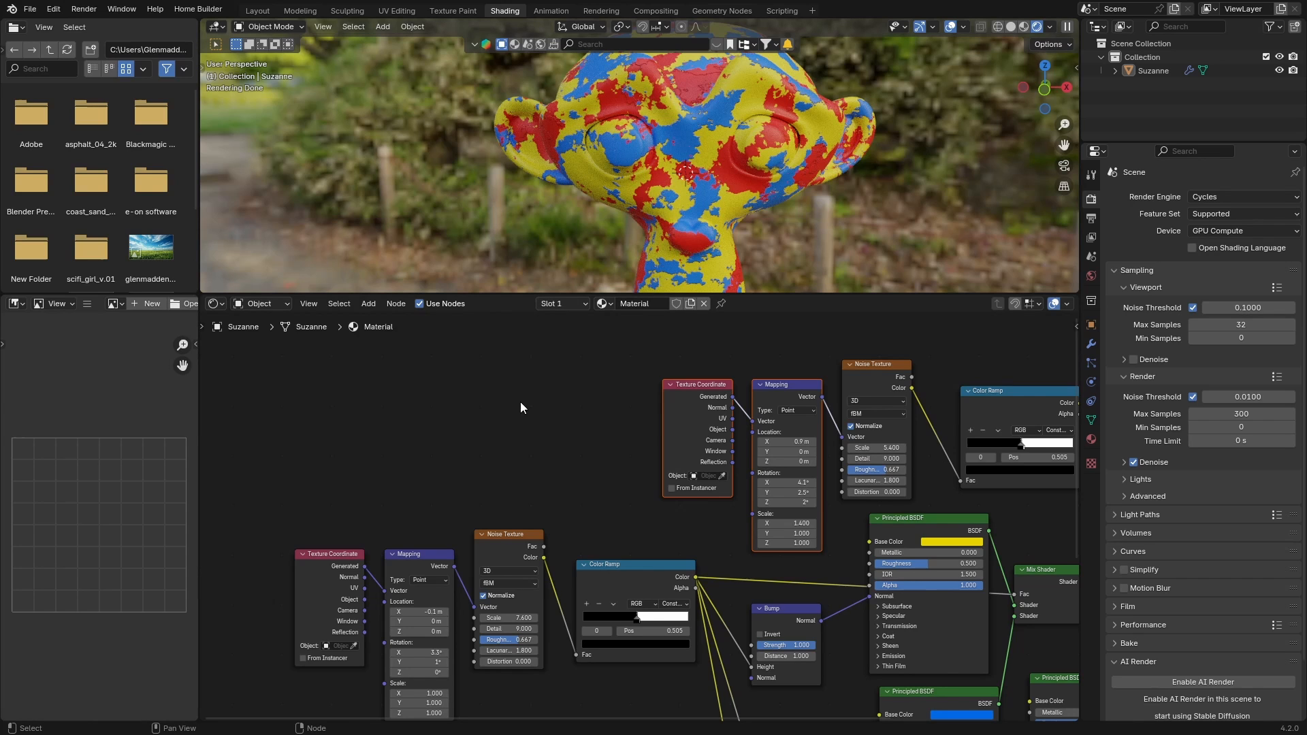